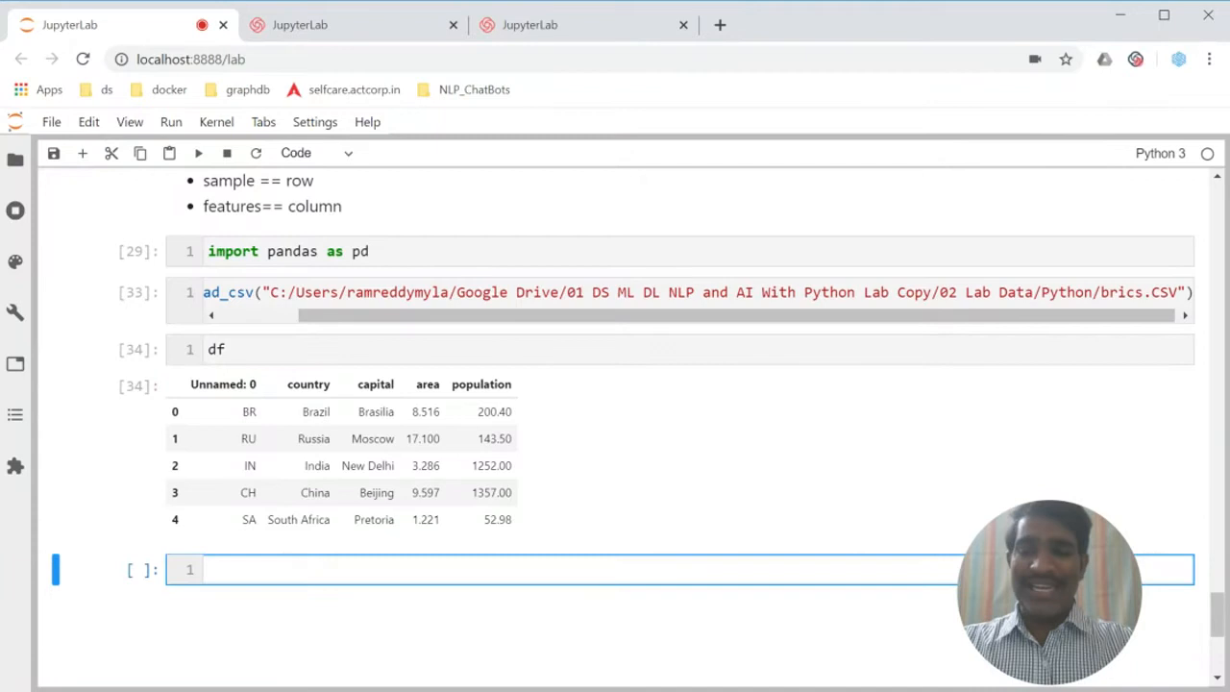
Step: Run df.index in a new cell, showing RangeIndex(start=0, stop=5, step=1)
{"action": "type", "text": "df.ind"}
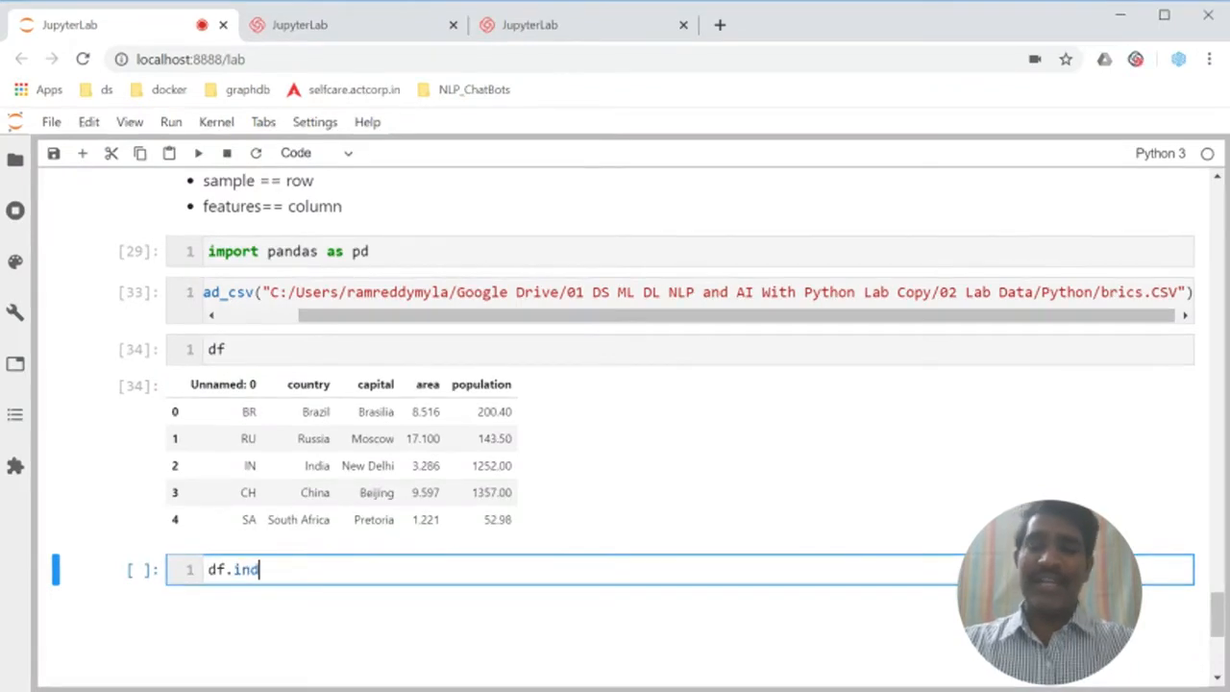
{"action": "type", "text": "ex"}
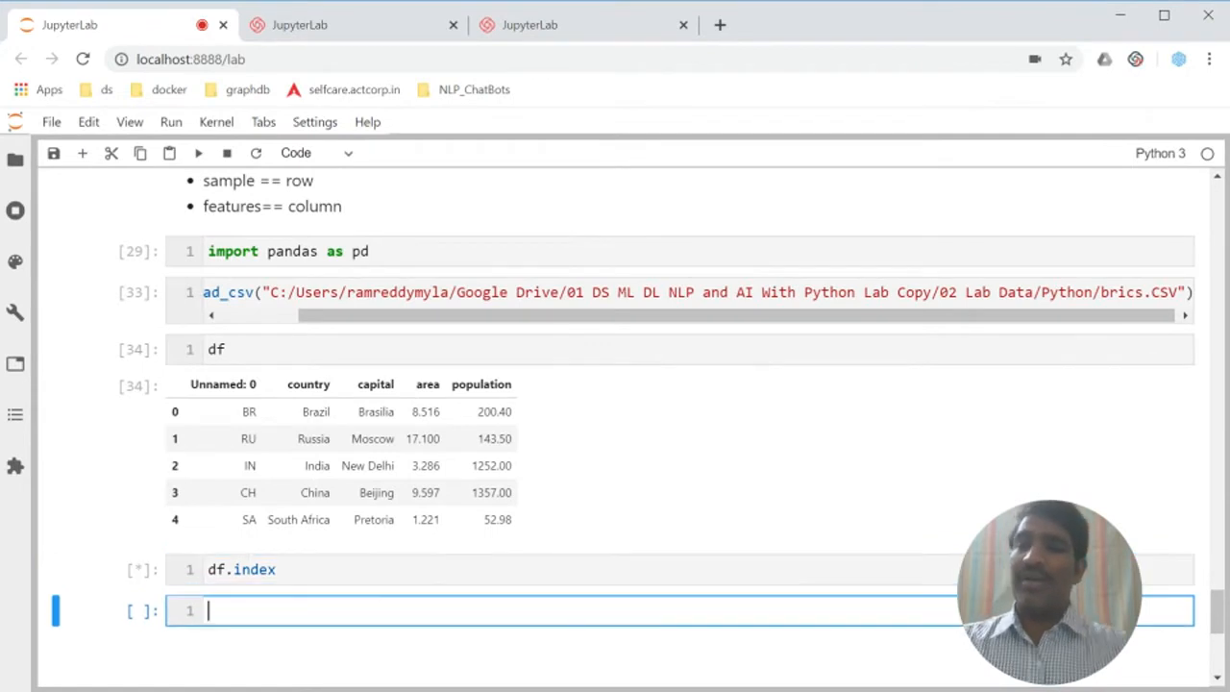
{"action": "key", "text": "shift+enter"}
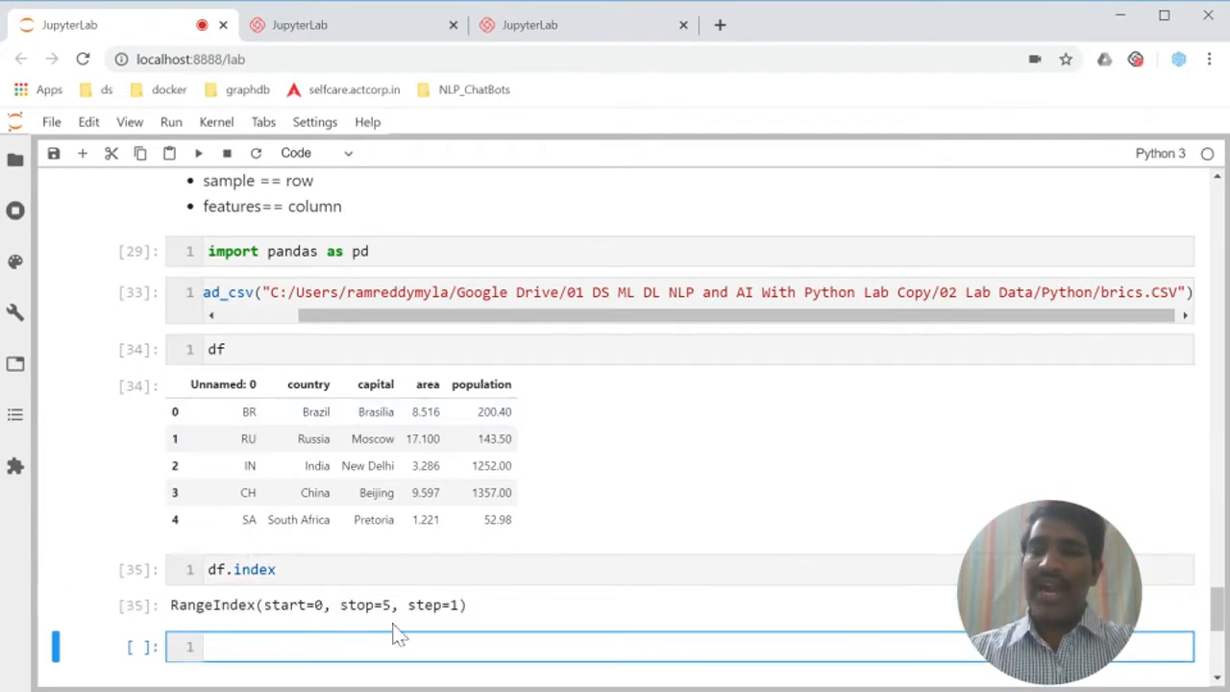
{"action": "mouse_move", "coordinate": [188, 546]}
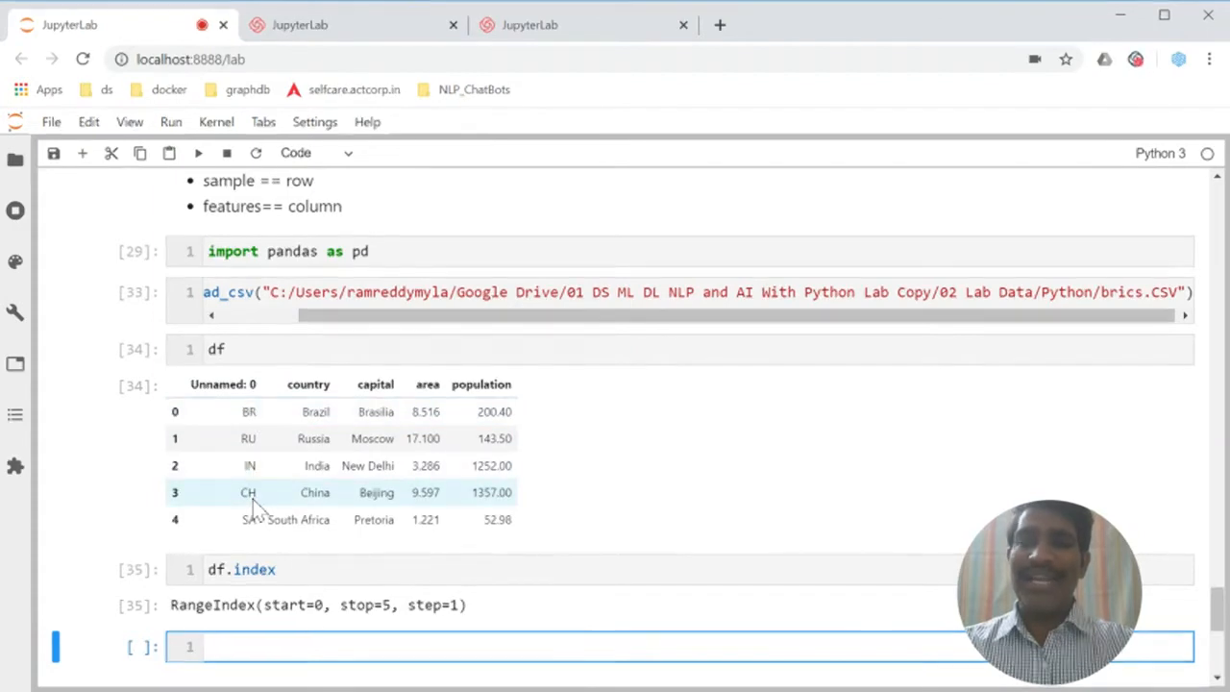
Step: Copy the brics read_csv call into the empty cell and add index_col=0
{"action": "left_click", "coordinate": [490, 292]}
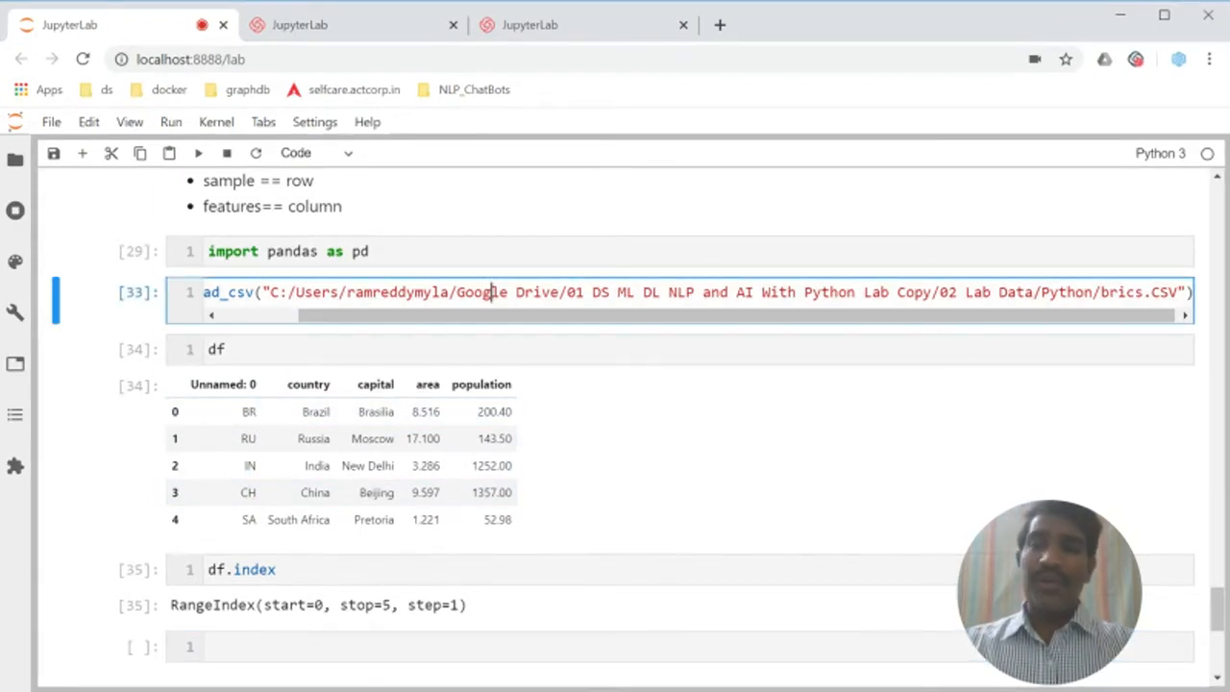
{"action": "scroll", "scroll_direction": "down", "scroll_amount": 3}
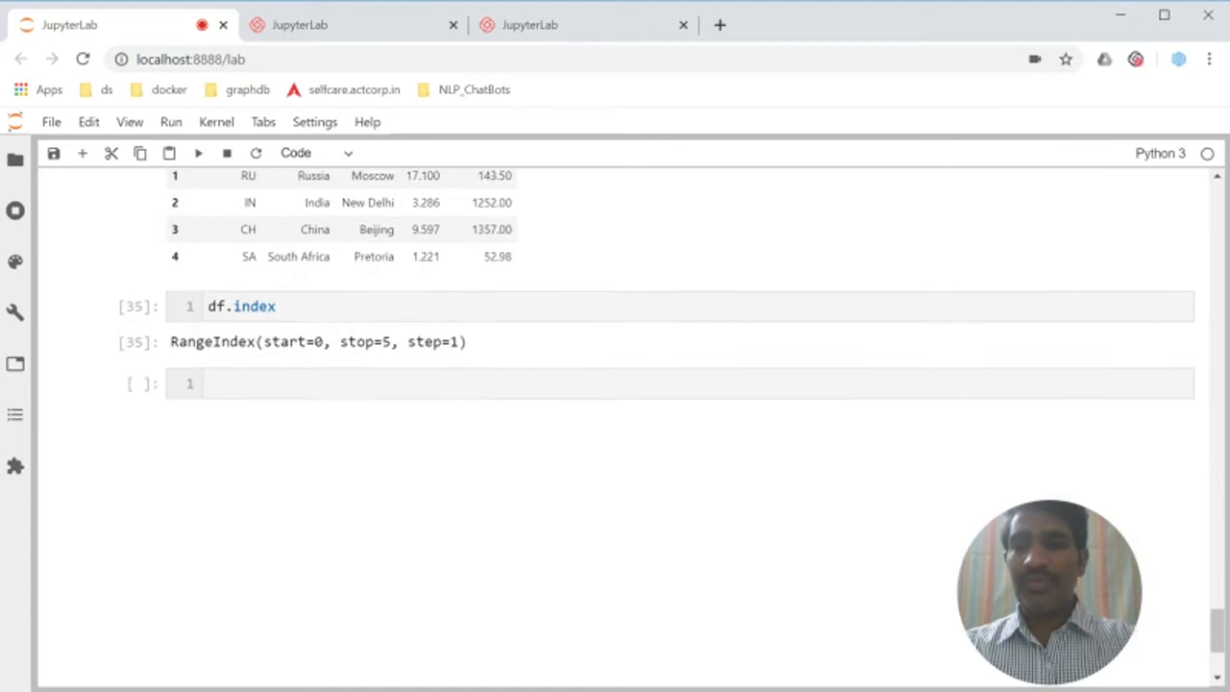
{"action": "left_click", "coordinate": [673, 383]}
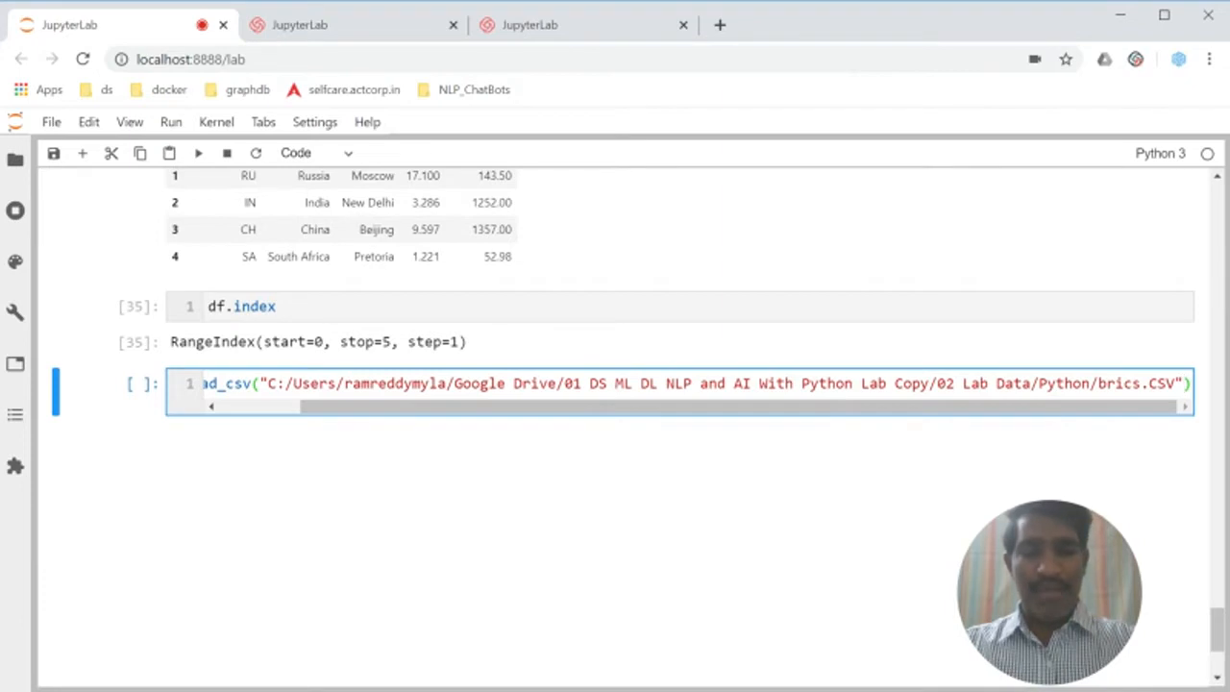
{"action": "type", "text": "i)"}
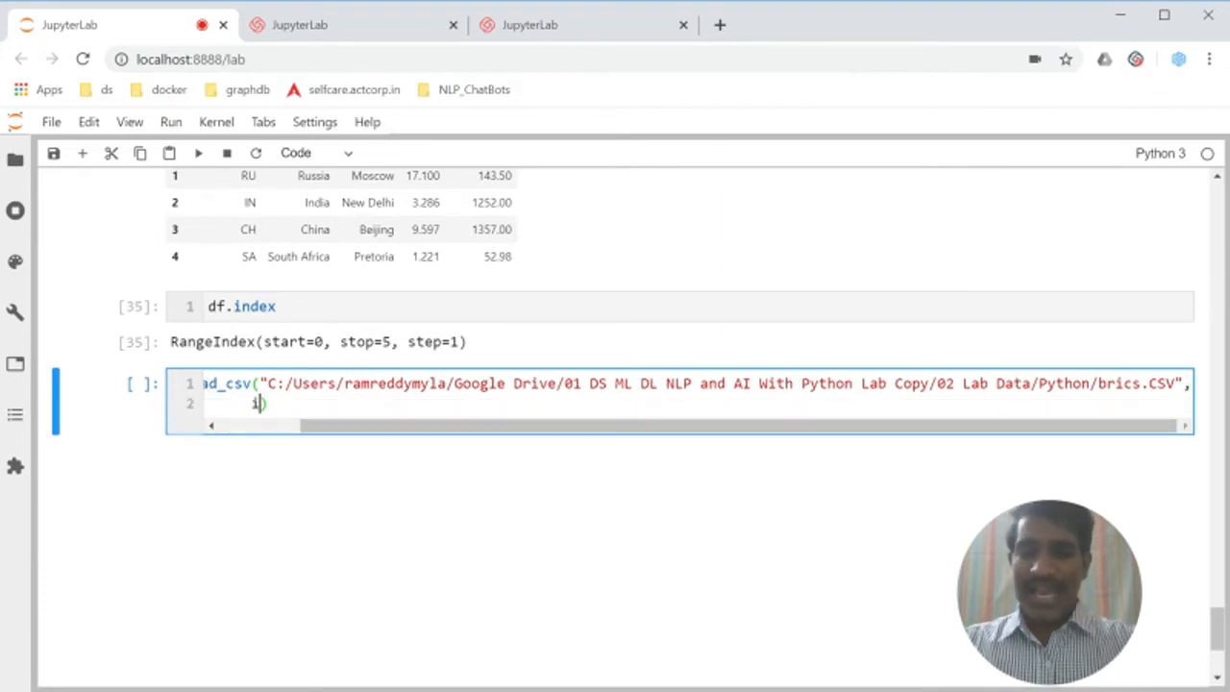
{"action": "type", "text": "ndex_"}
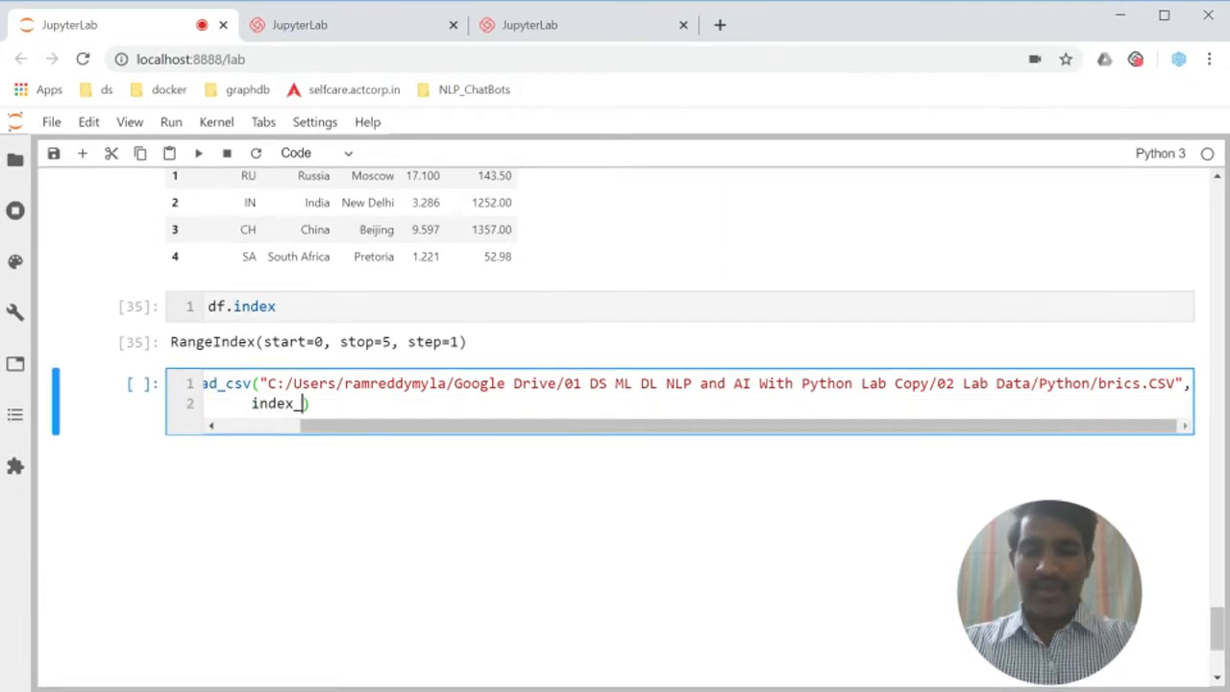
{"action": "type", "text": "col=0"}
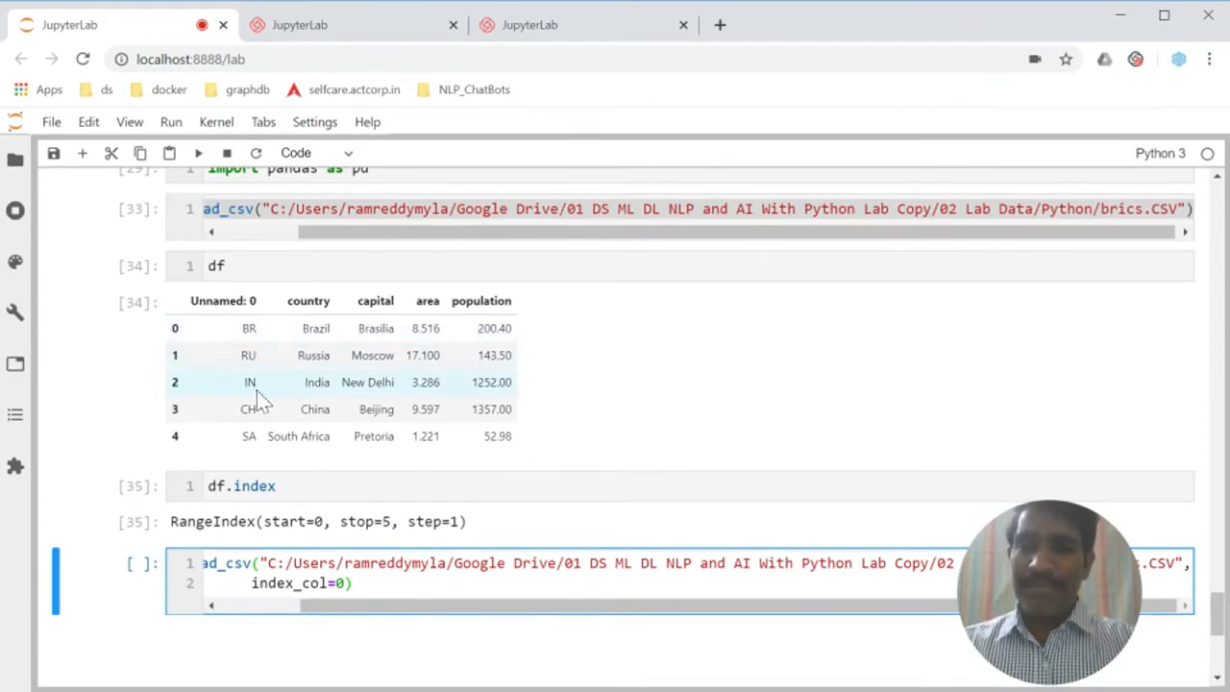
{"action": "mouse_move", "coordinate": [255, 447]}
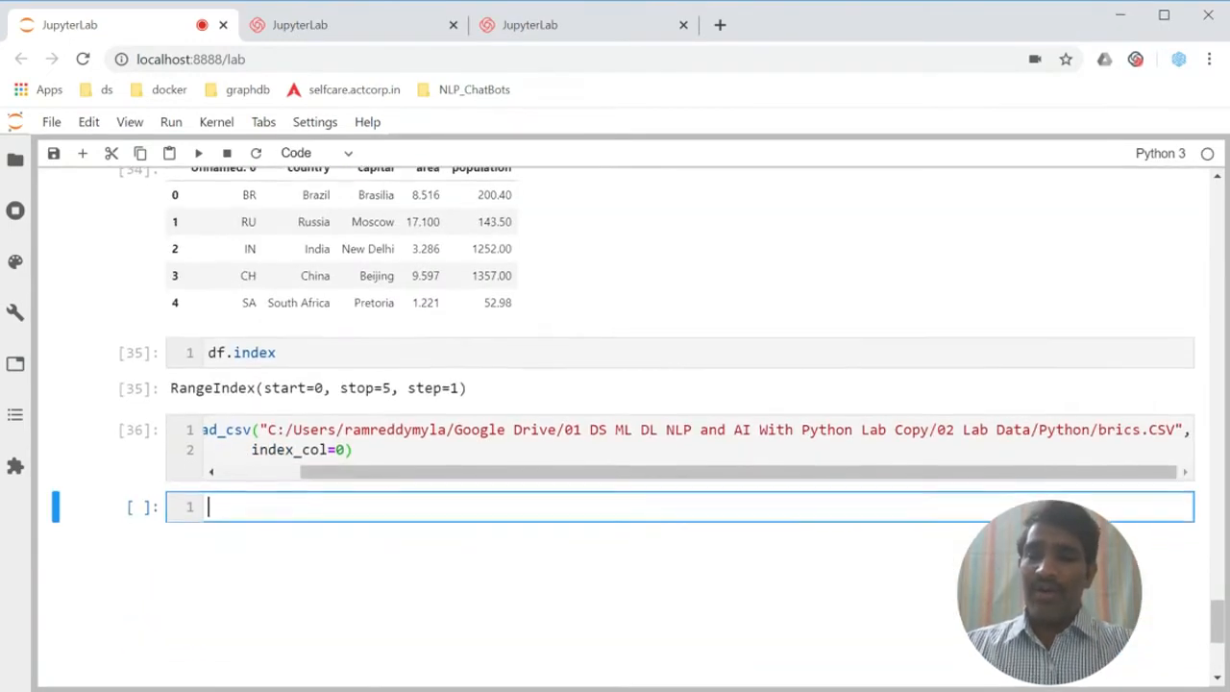
Step: Run the index_col=0 reload and view df with row labels BR, RU, IN, CH, SA
{"action": "key", "text": "Shift+Enter"}
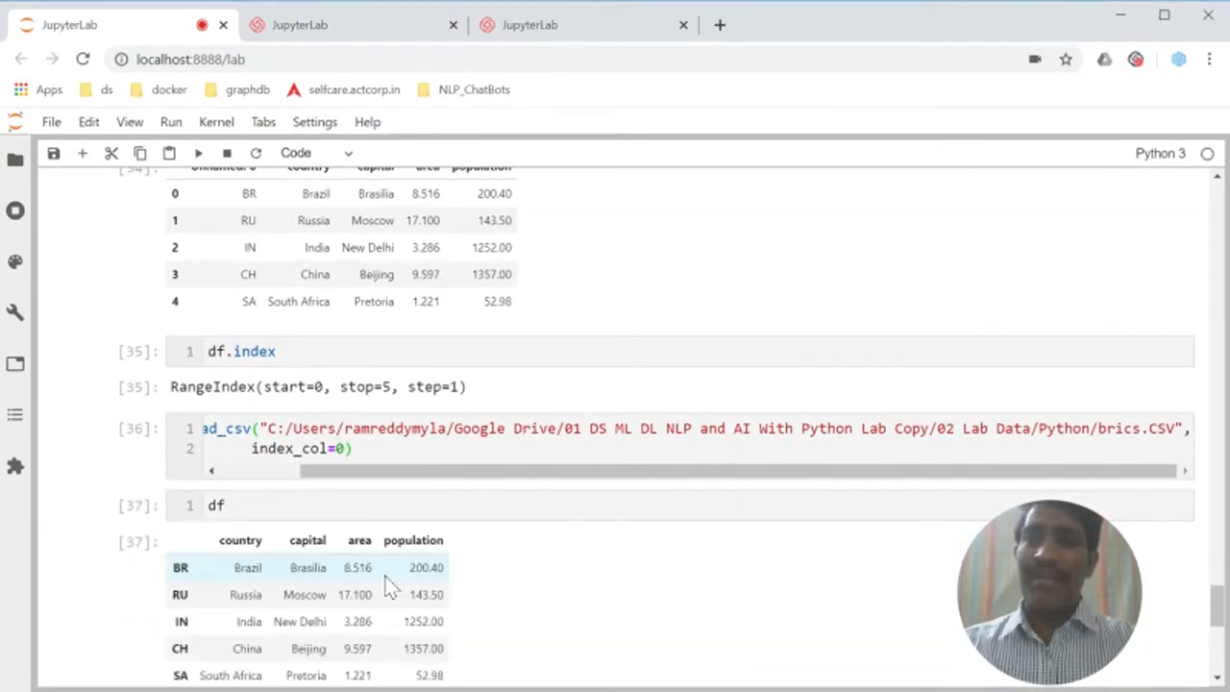
{"action": "scroll", "scroll_direction": "down", "scroll_amount": 3}
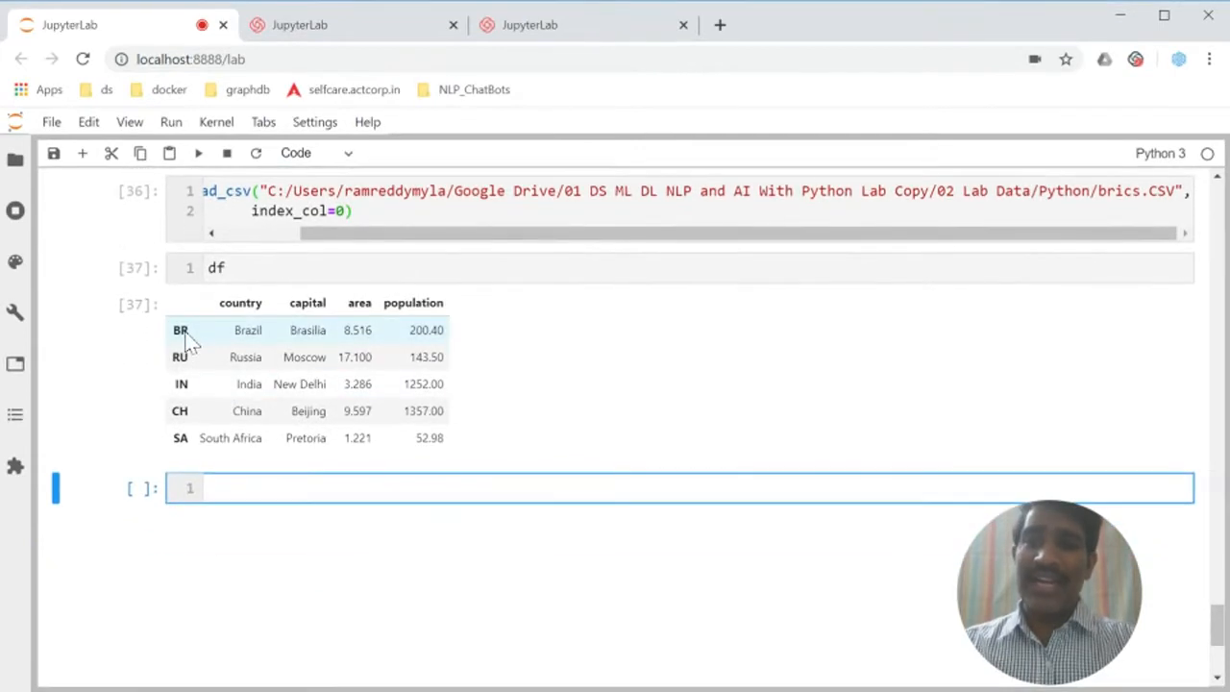
{"action": "mouse_move", "coordinate": [178, 411]}
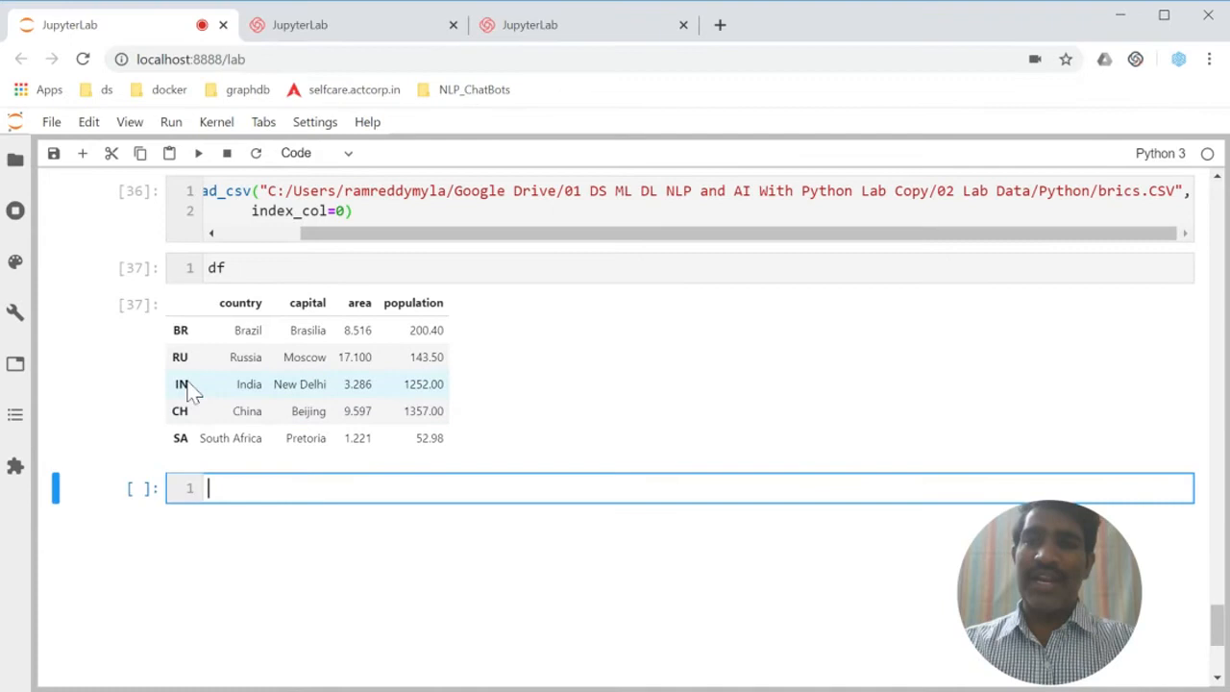
{"action": "mouse_move", "coordinate": [190, 392]}
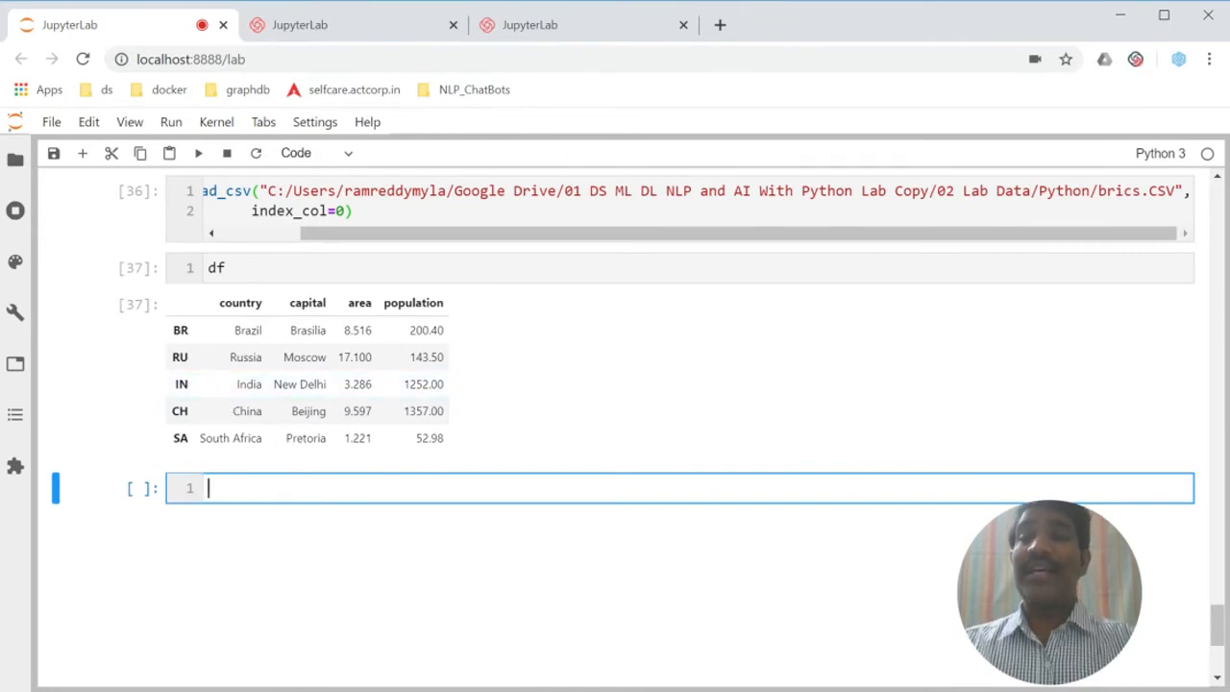
Step: Write the comment '# get me rows/samples of population > 250' in a new cell
{"action": "type", "text": "#"}
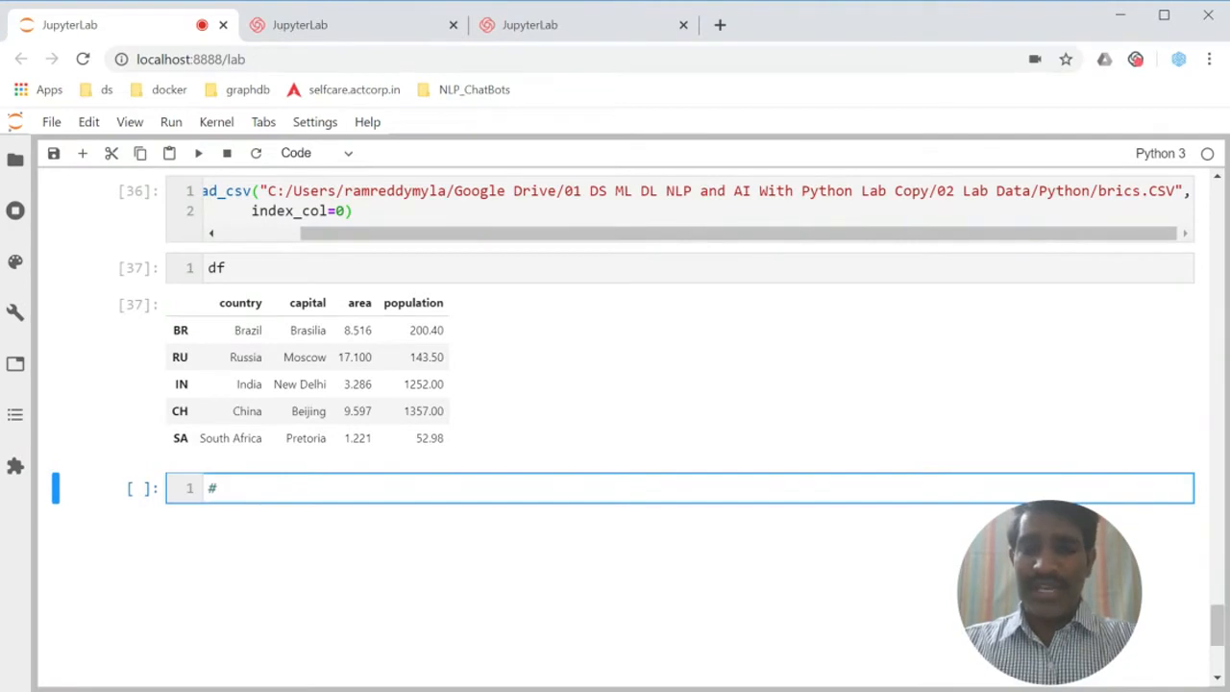
{"action": "type", "text": "get me"}
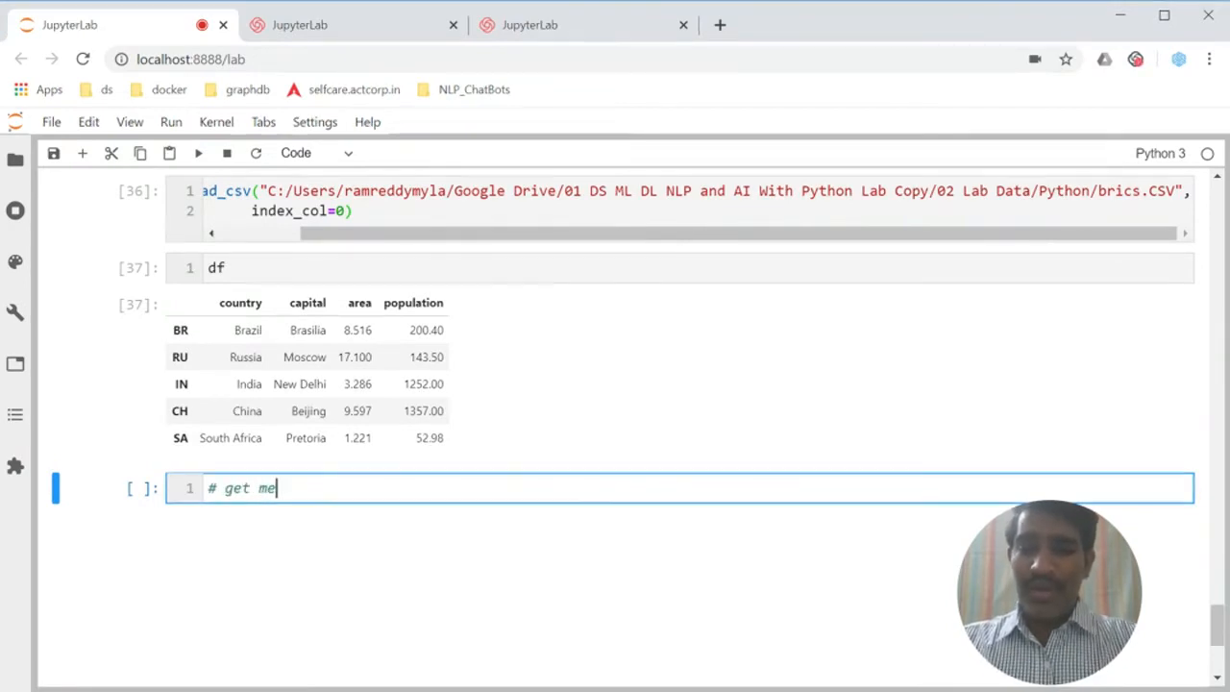
{"action": "type", "text": "samples"}
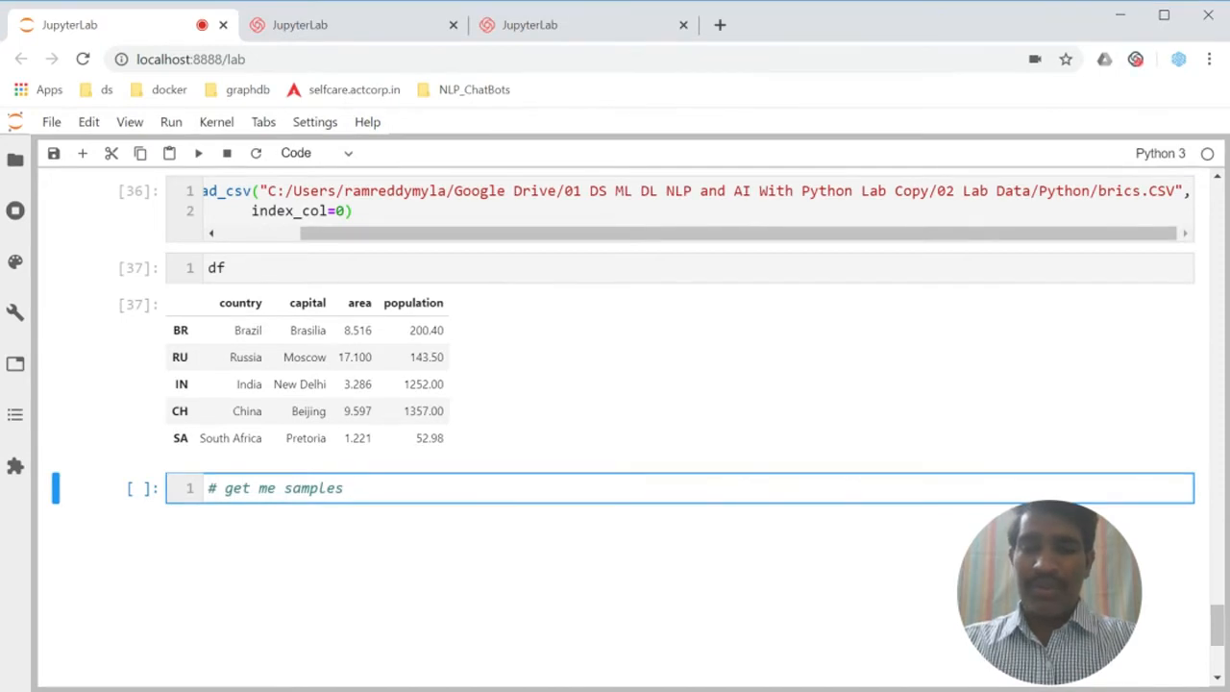
{"action": "type", "text": "o"}
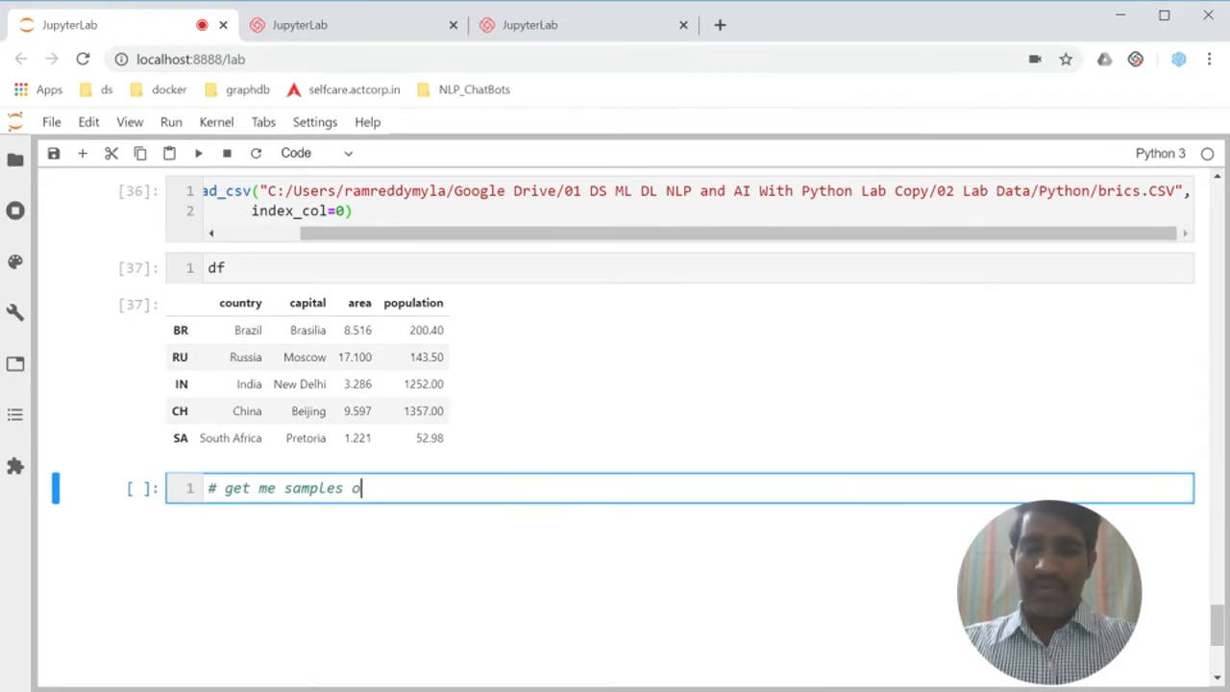
{"action": "type", "text": "f"}
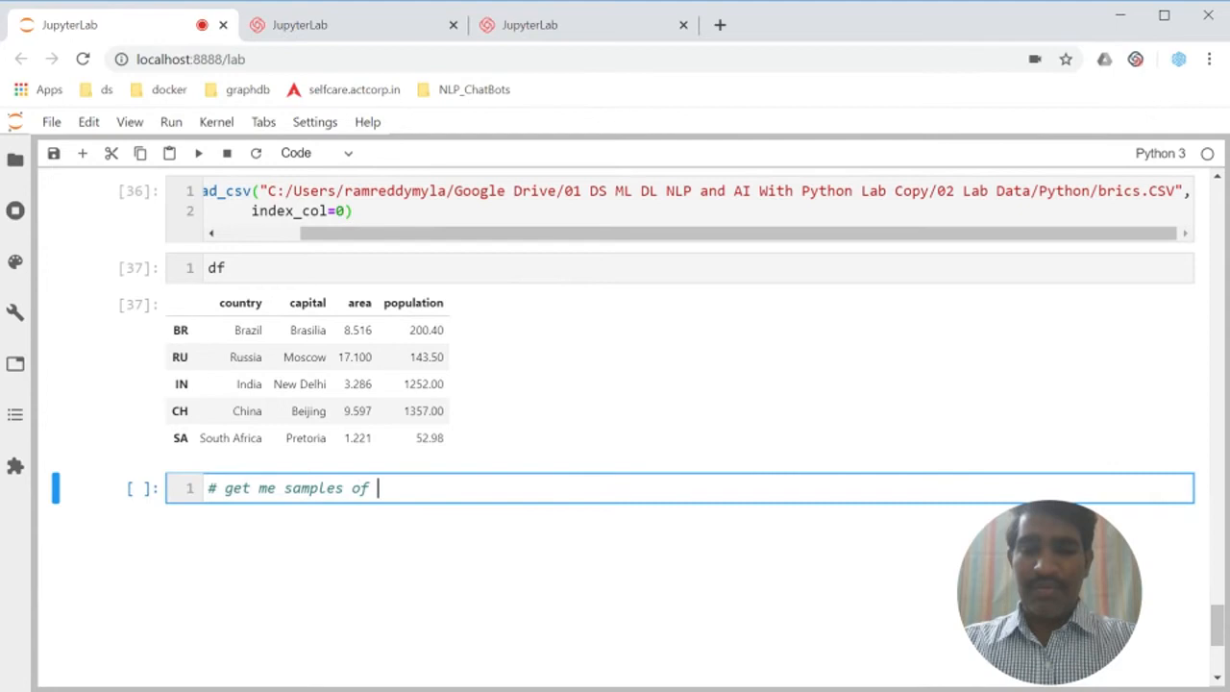
{"action": "type", "text": "popula"}
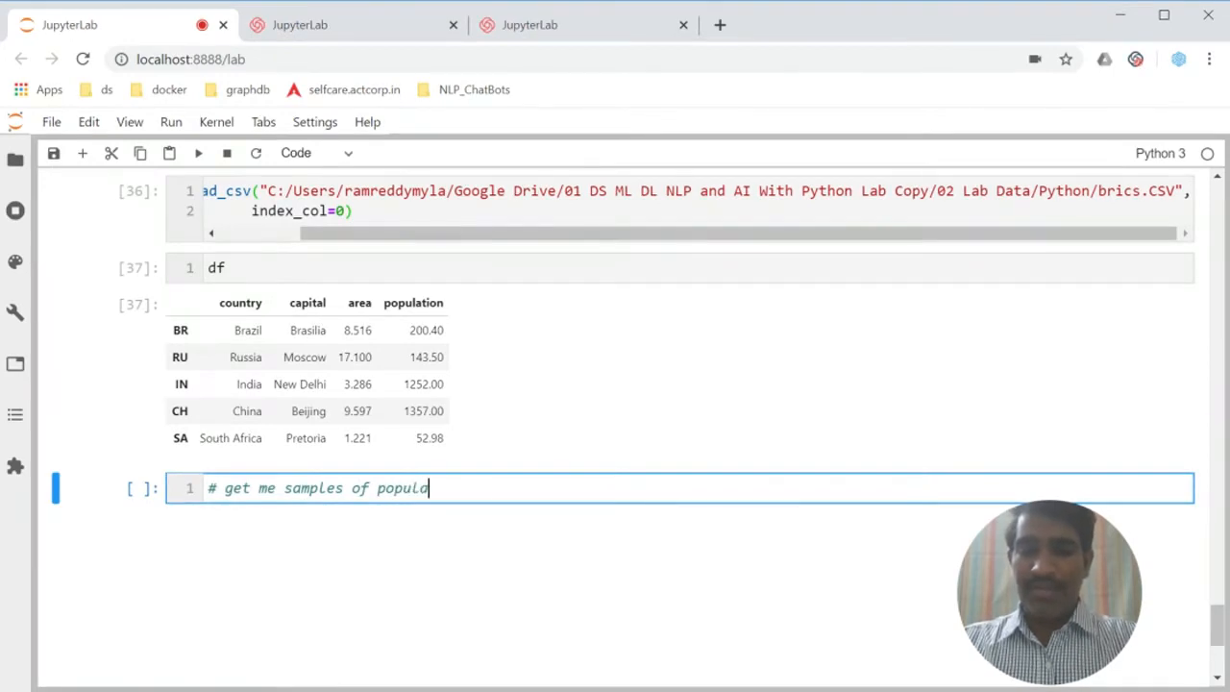
{"action": "type", "text": "tion > 2"}
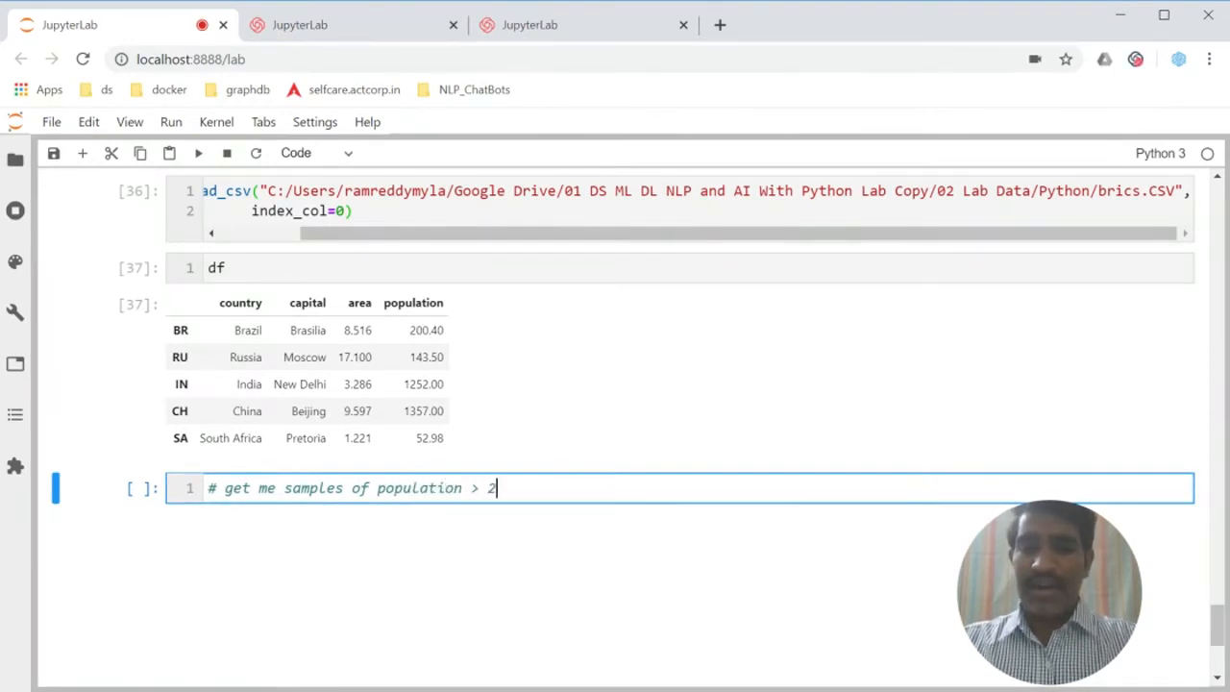
{"action": "type", "text": "50"}
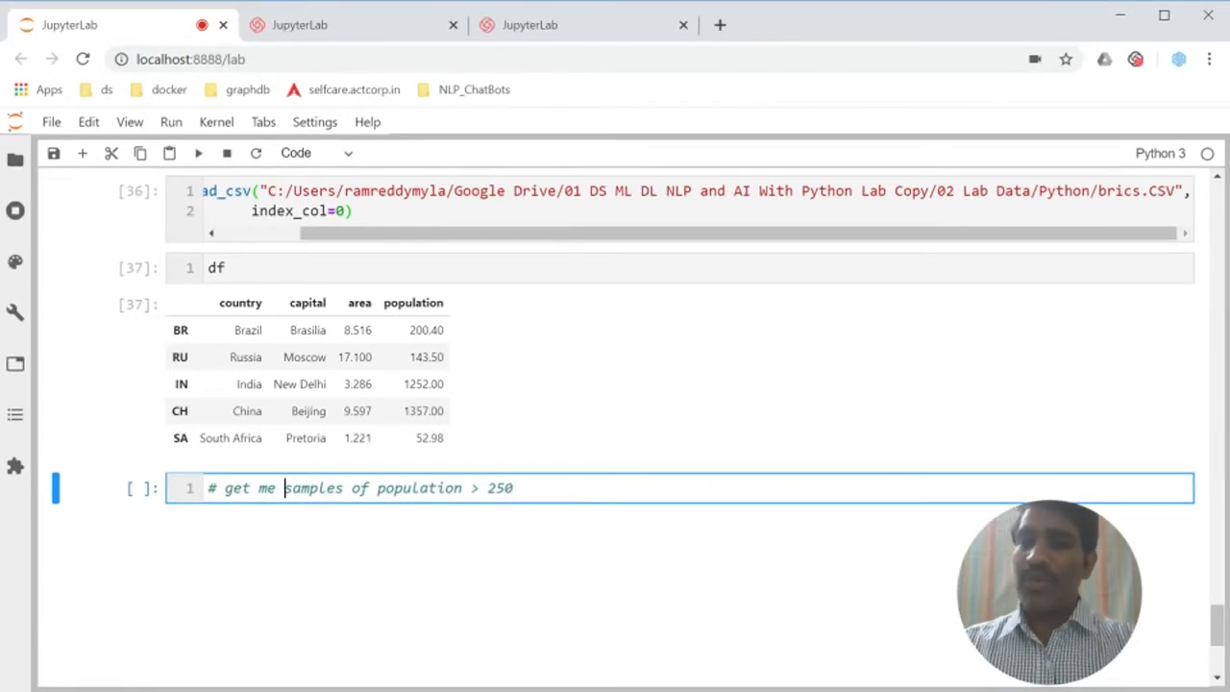
{"action": "type", "text": "ro"}
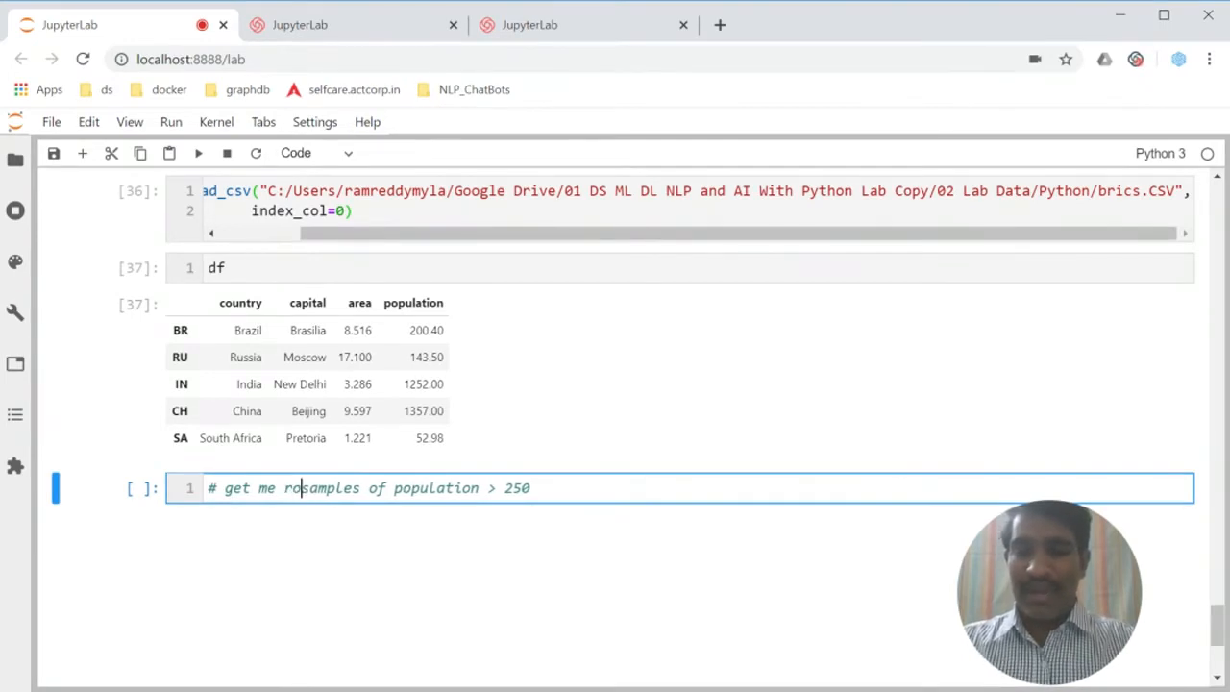
{"action": "type", "text": "ws/"}
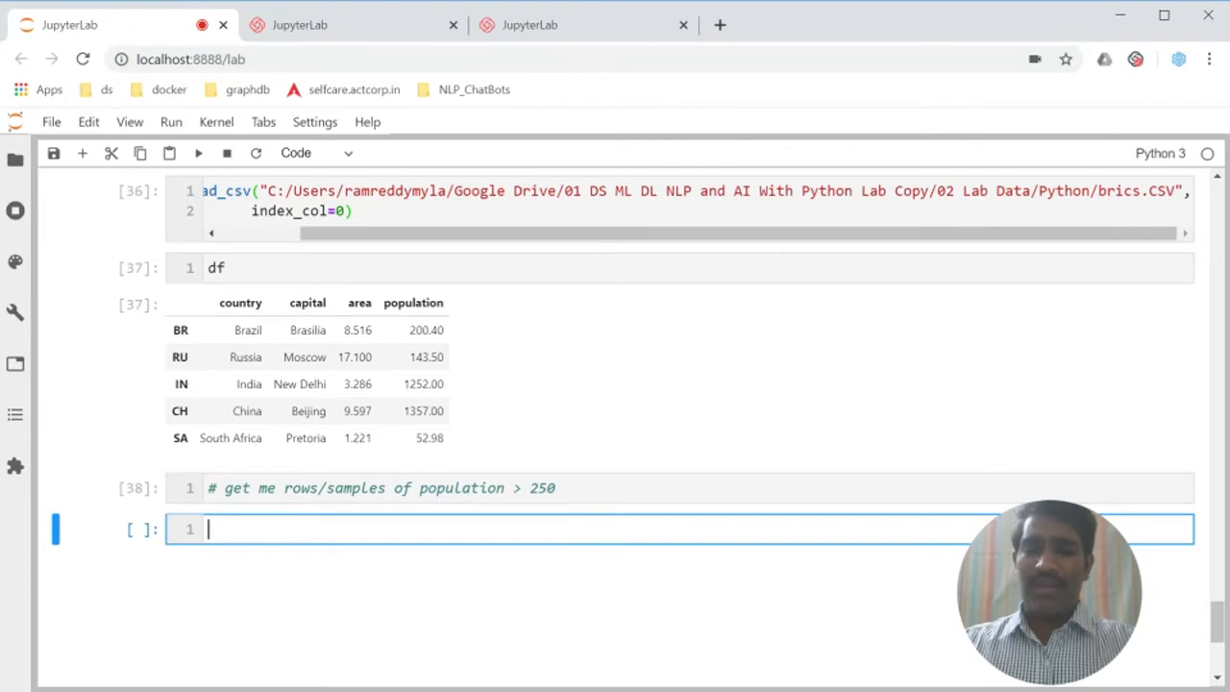
{"action": "type", "text": "df.p"}
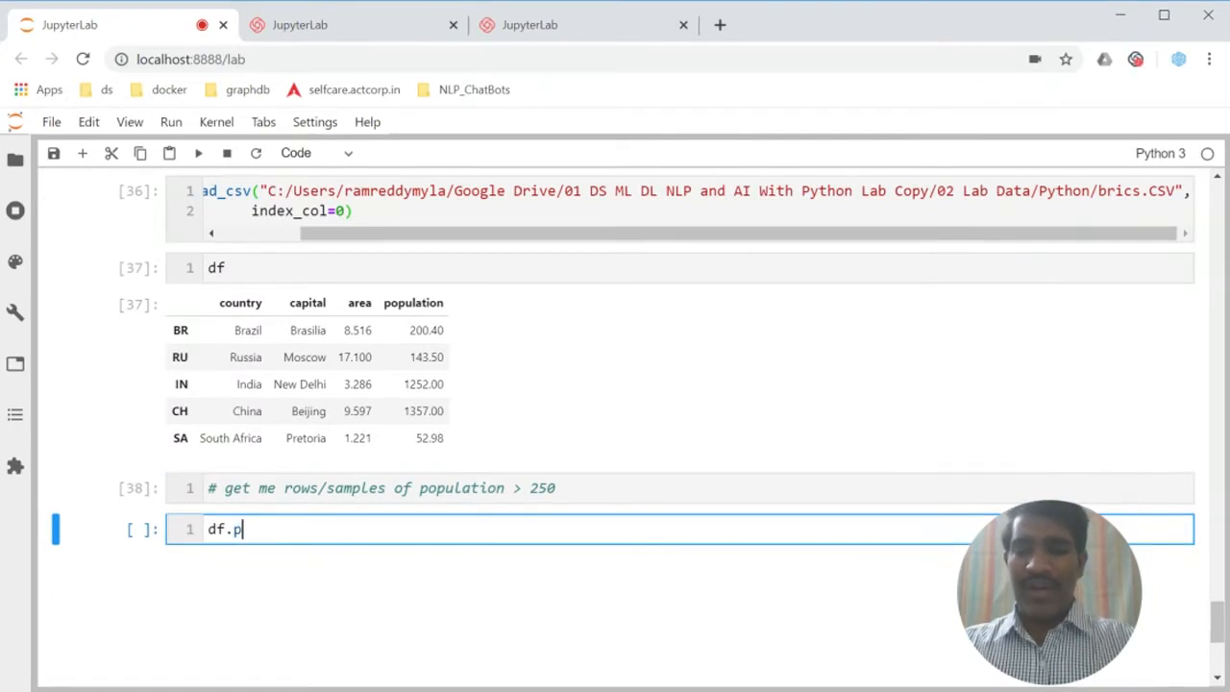
Step: Run df.population>250, returning True only for IN and CH
{"action": "type", "text": "op"}
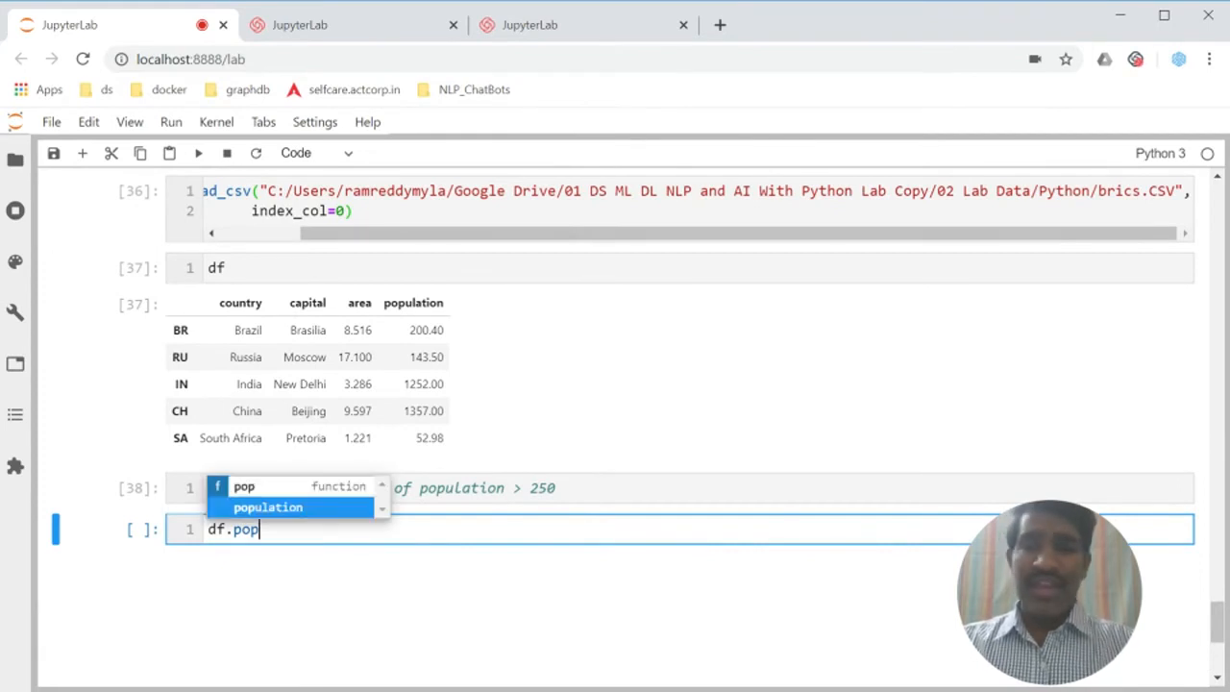
{"action": "left_click", "coordinate": [267, 507]}
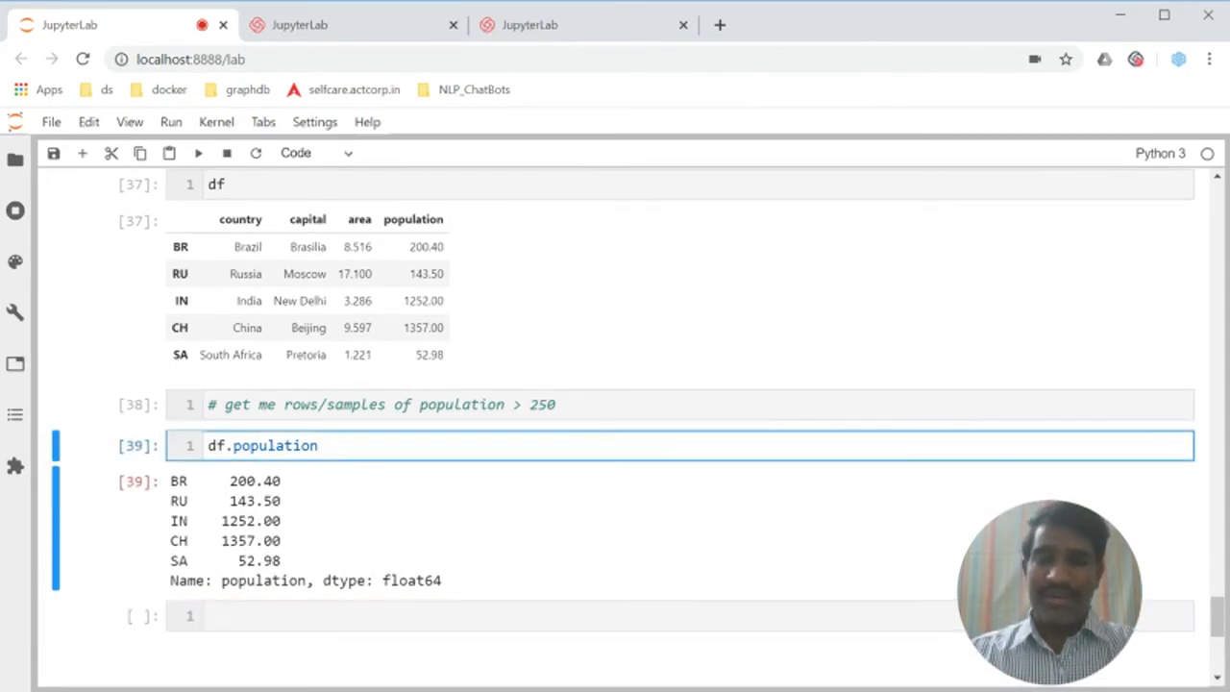
{"action": "type", "text": ">250"}
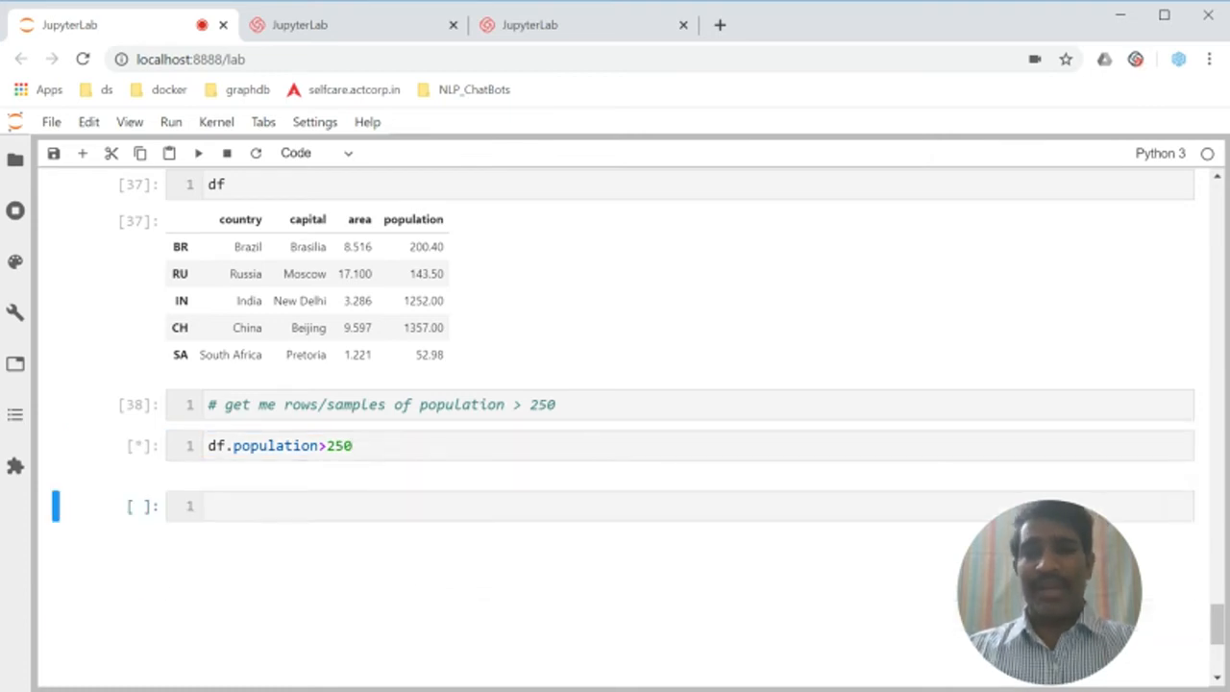
{"action": "key", "text": "shift+enter"}
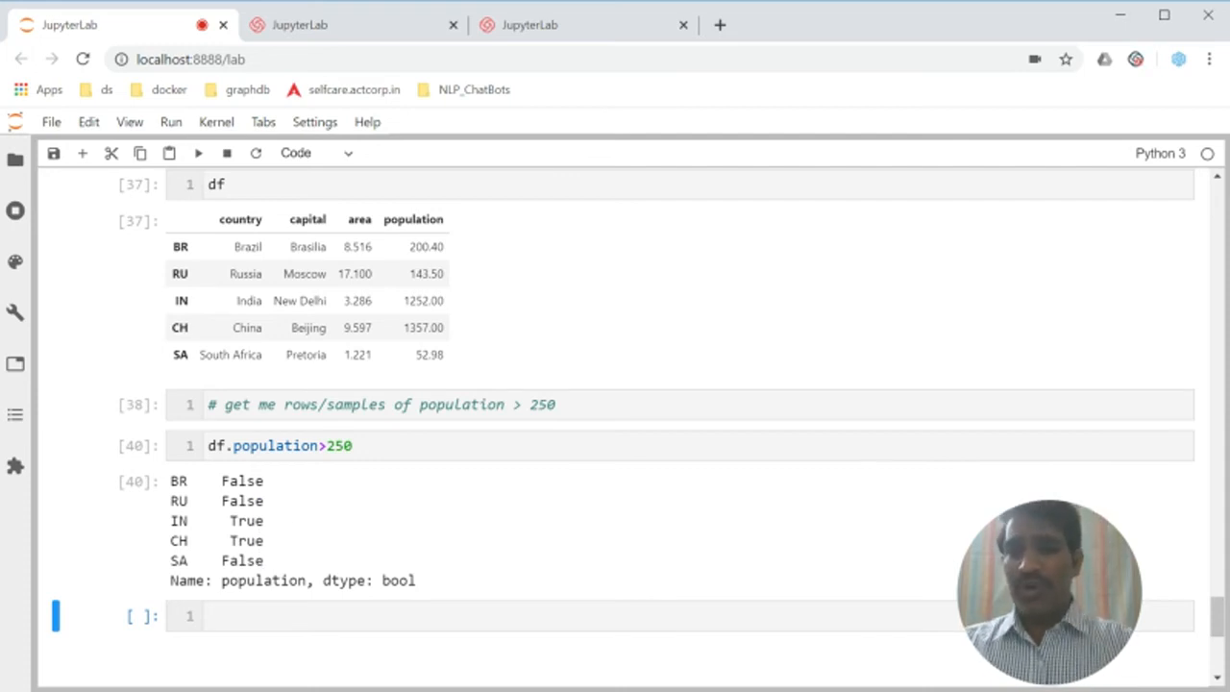
Step: Annotate the expression with '# condition' and highlight the words condition and population
{"action": "type", "text": "#"}
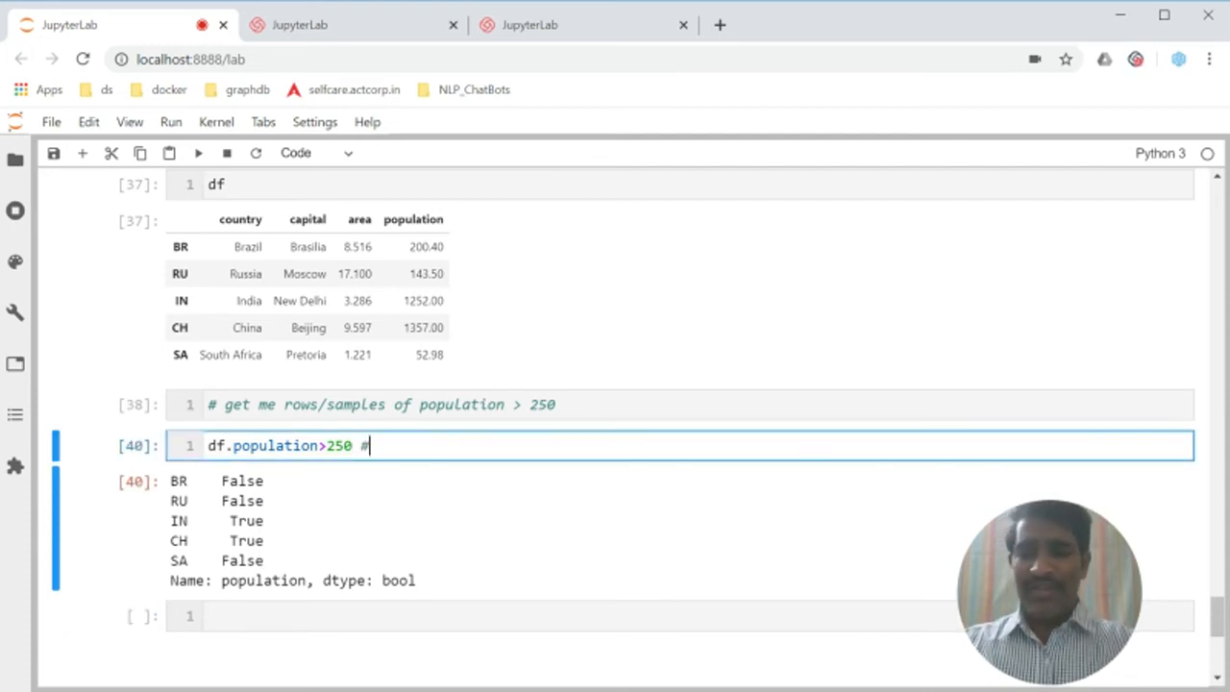
{"action": "type", "text": "condit"}
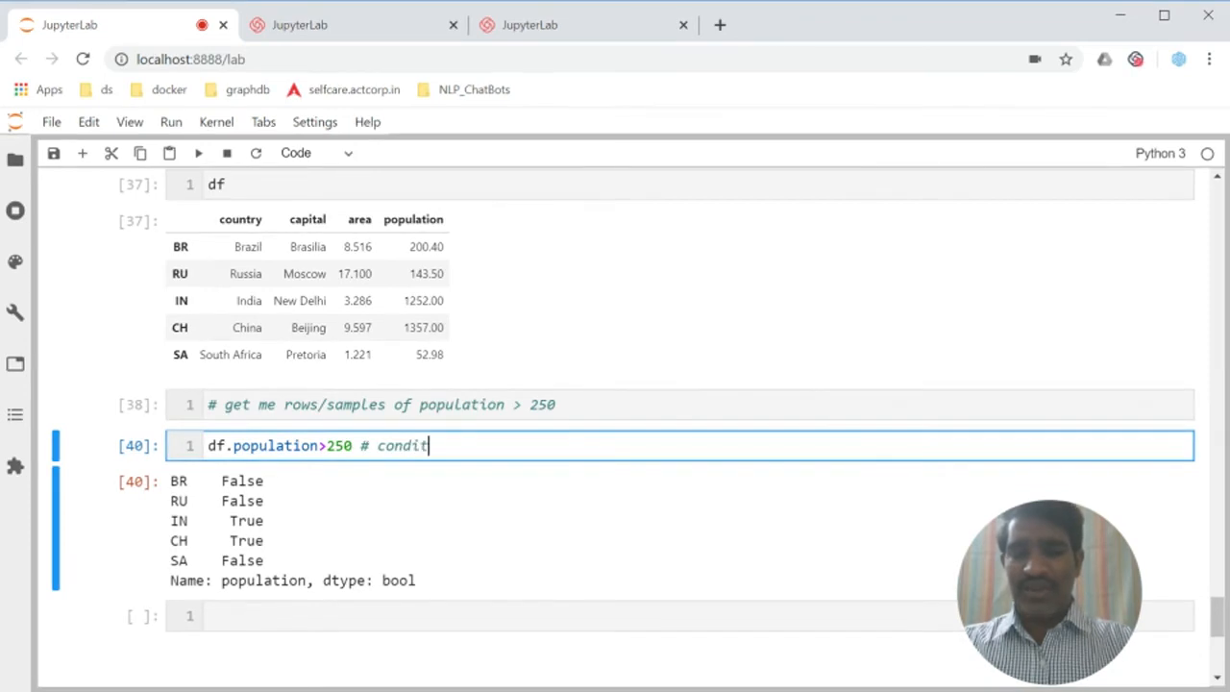
{"action": "type", "text": "ion"}
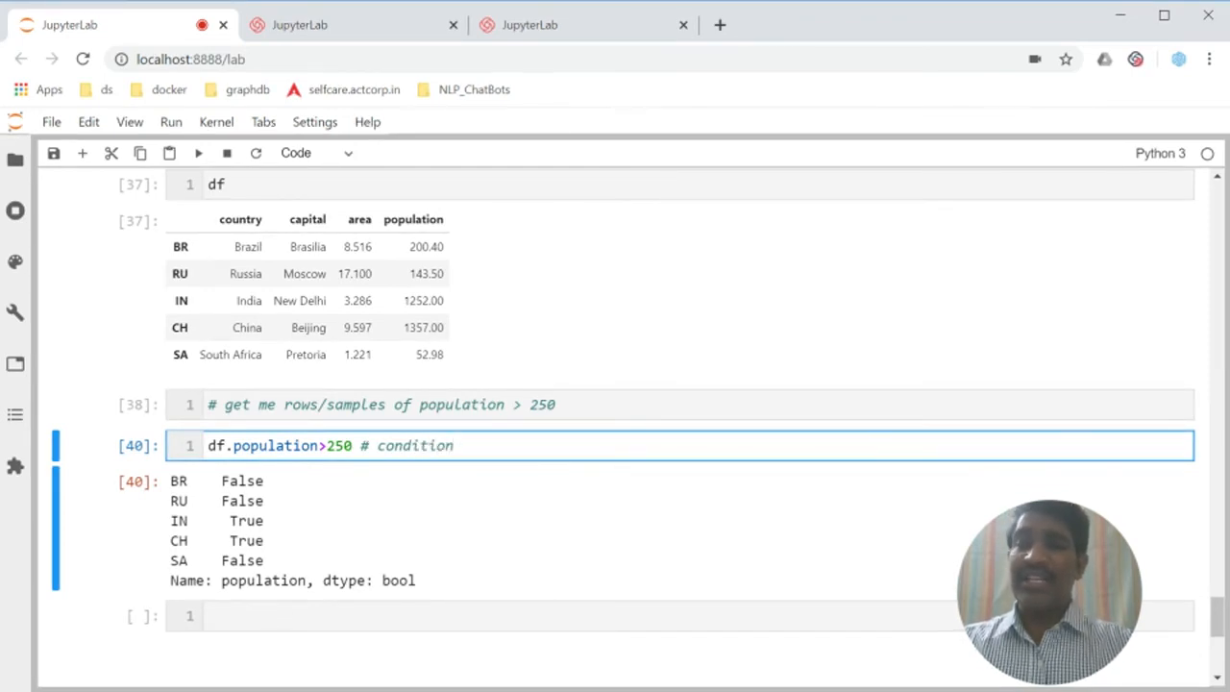
{"action": "double_click", "coordinate": [414, 445]}
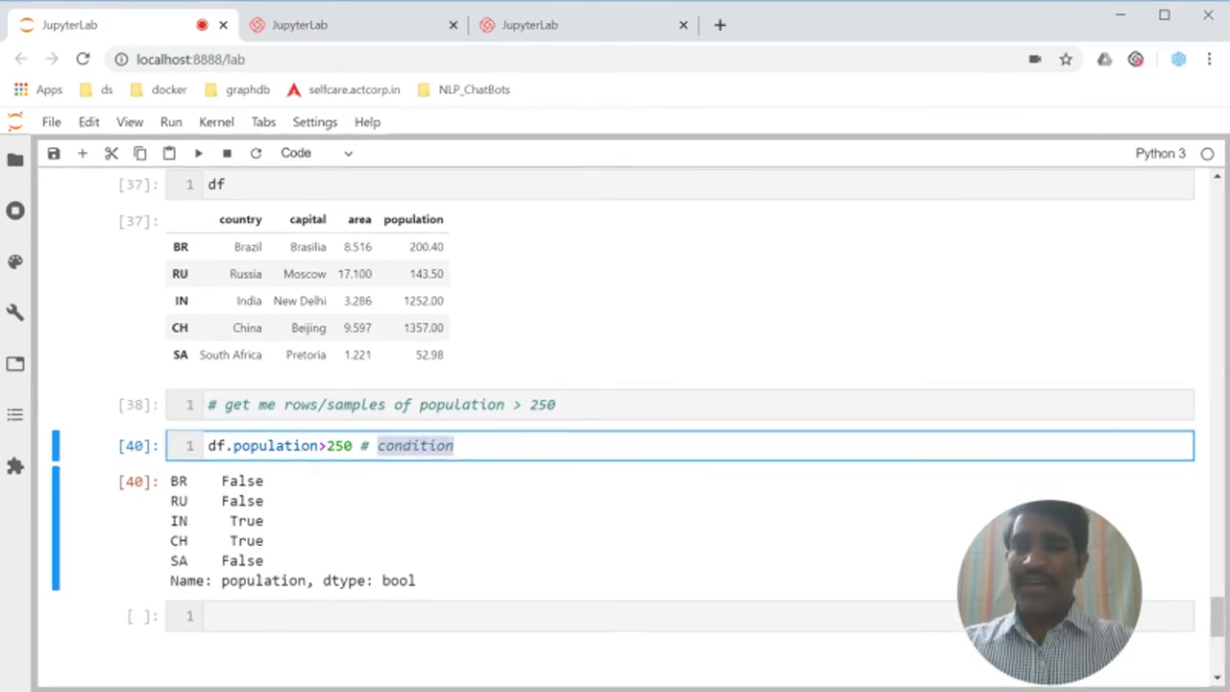
{"action": "double_click", "coordinate": [275, 444]}
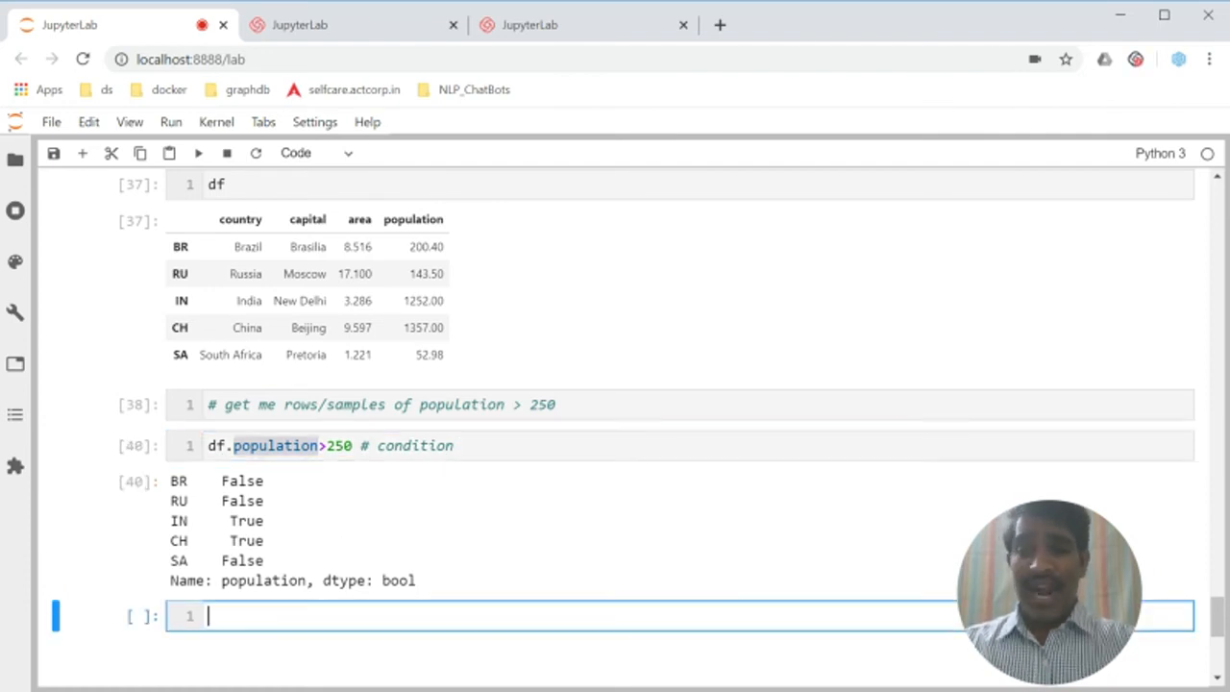
Step: Run df[df.population>250] # object[<condition>], leaving only the India and China rows
{"action": "type", "text": "df"}
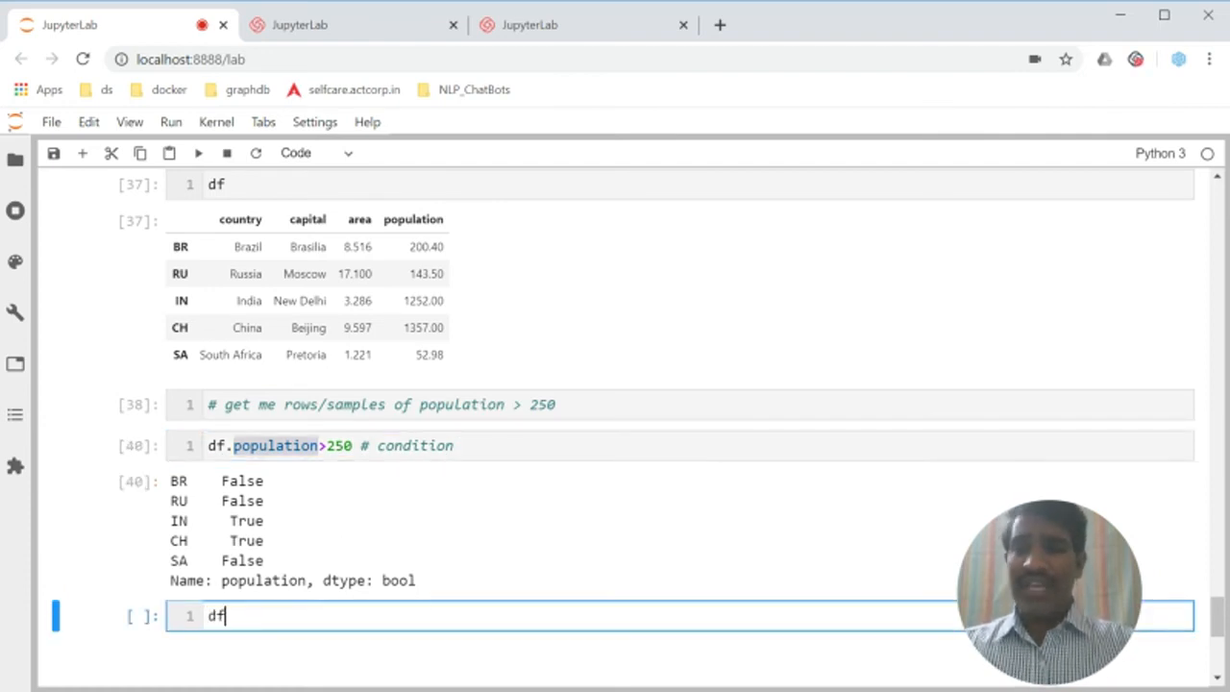
{"action": "type", "text": "[df.population>250] #"}
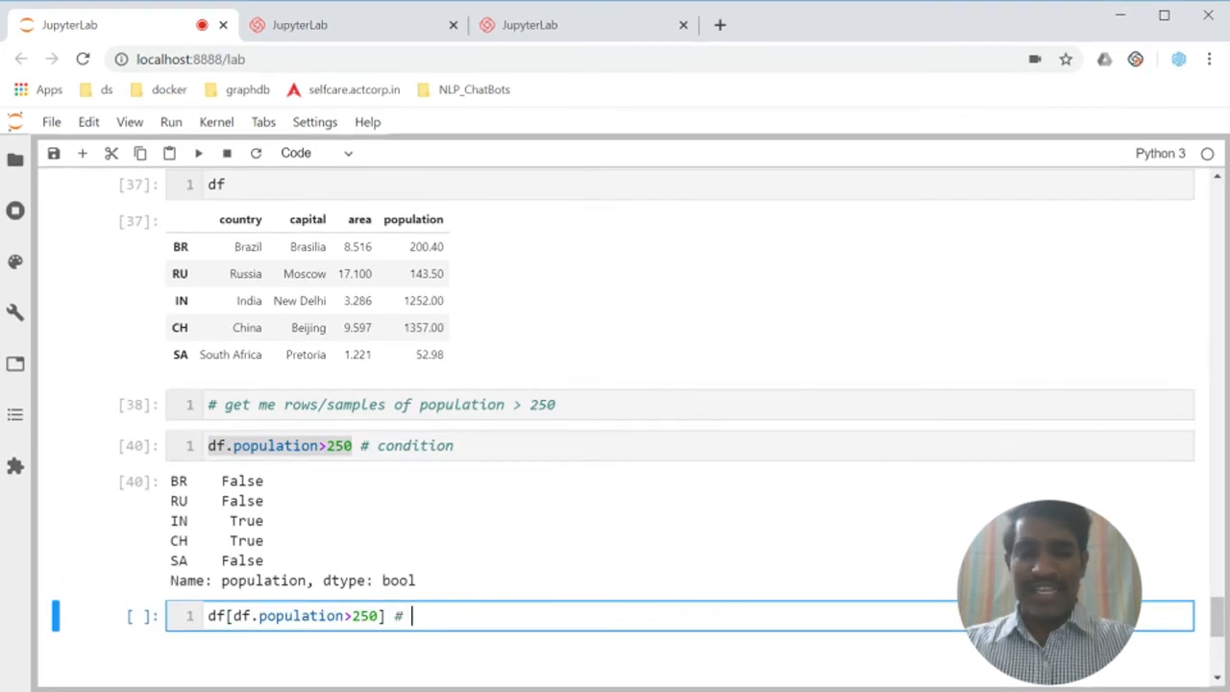
{"action": "type", "text": "object["}
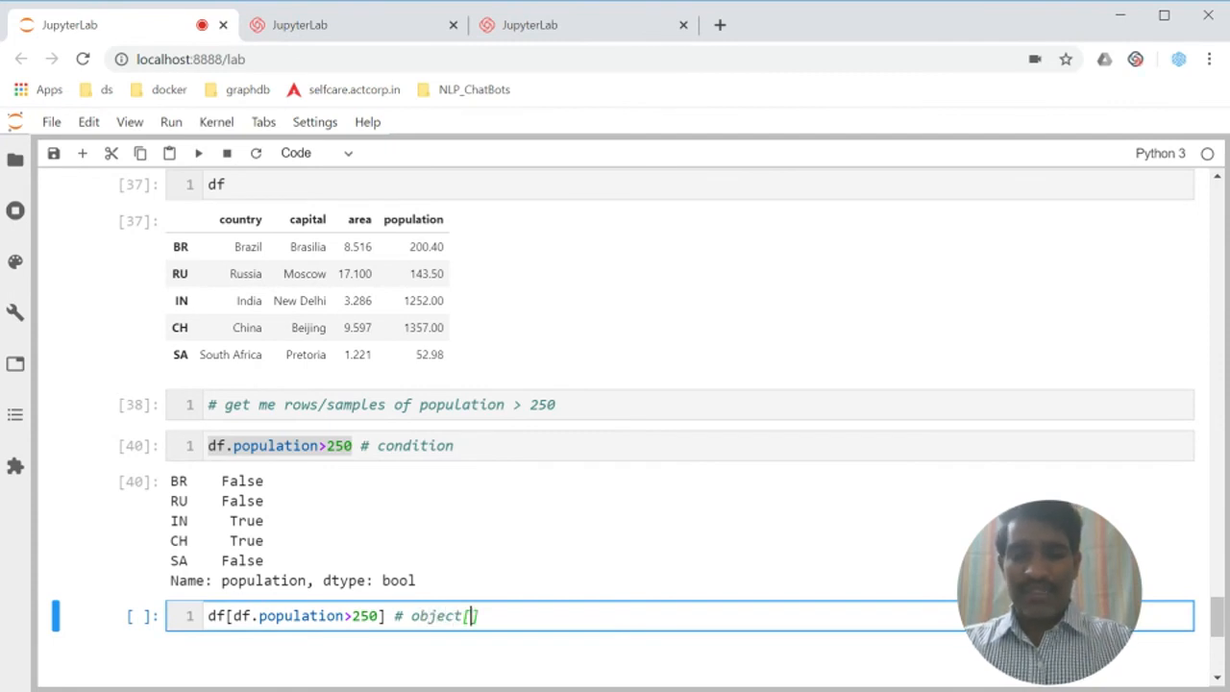
{"action": "type", "text": "<conditi"}
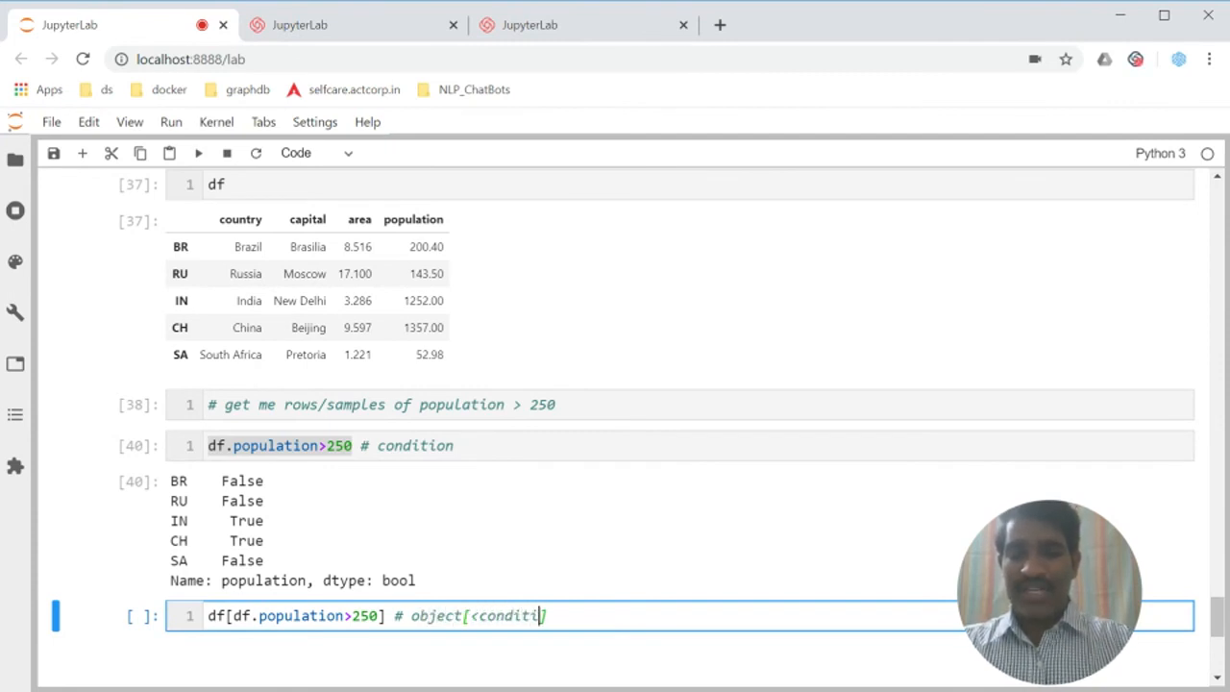
{"action": "type", "text": "on>"}
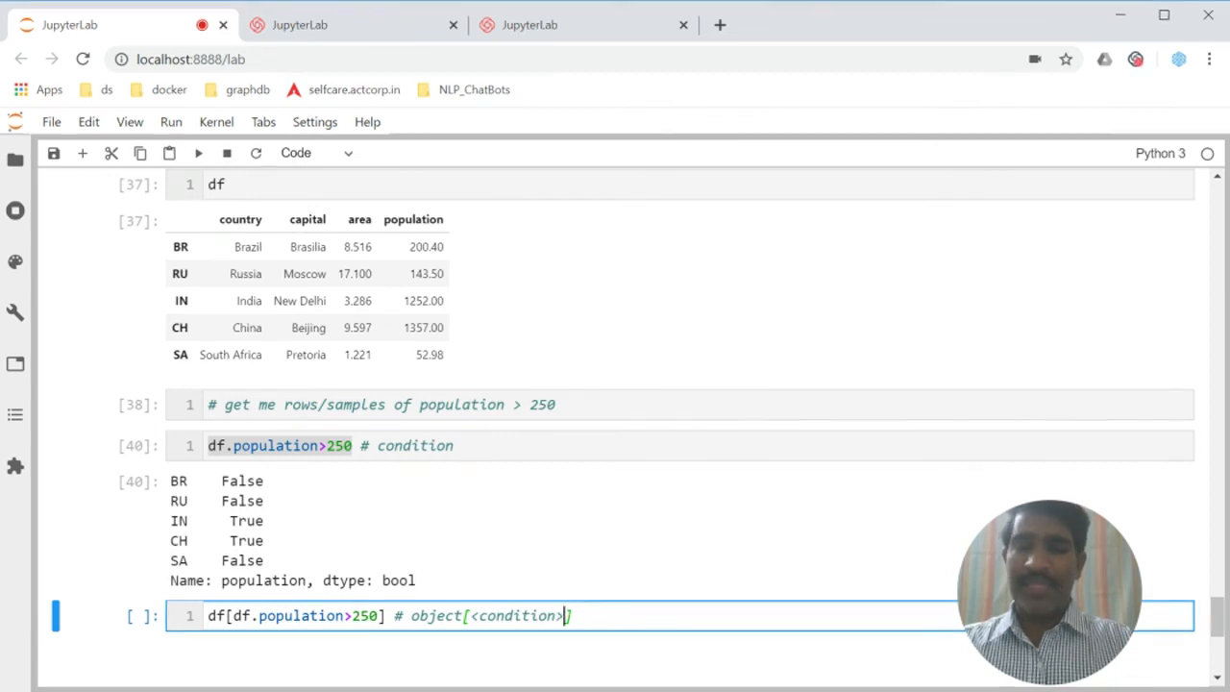
{"action": "scroll", "scroll_direction": "down", "scroll_amount": 3}
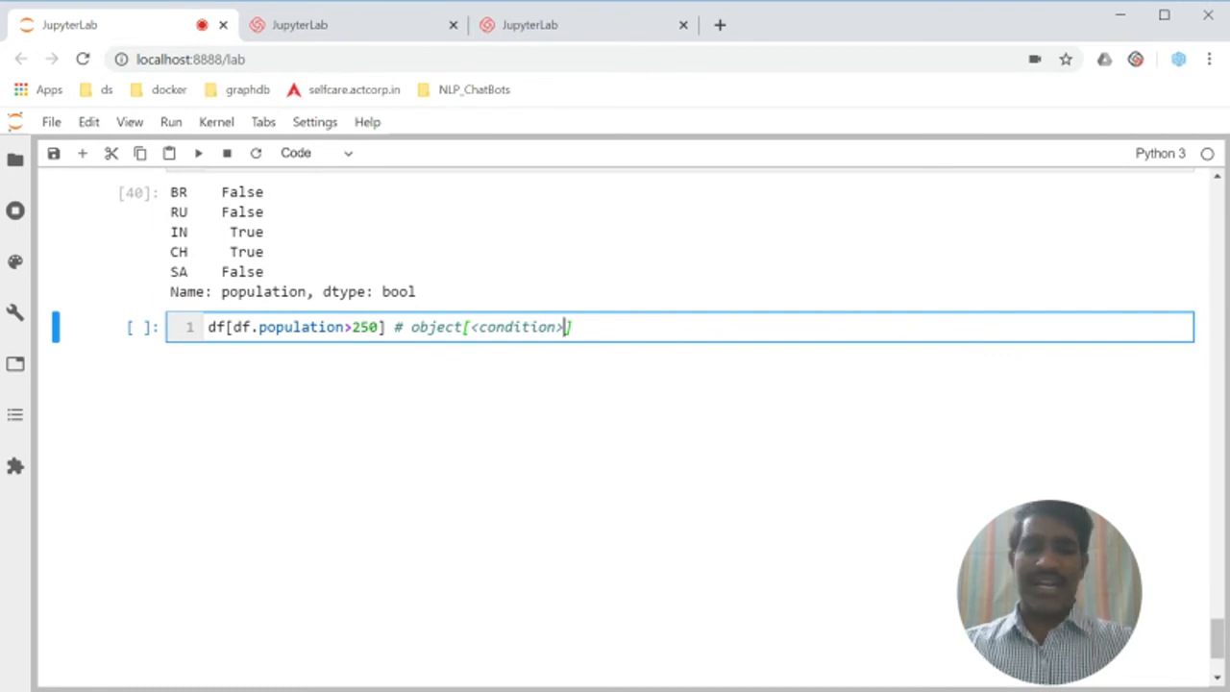
{"action": "key", "text": "shift+Enter"}
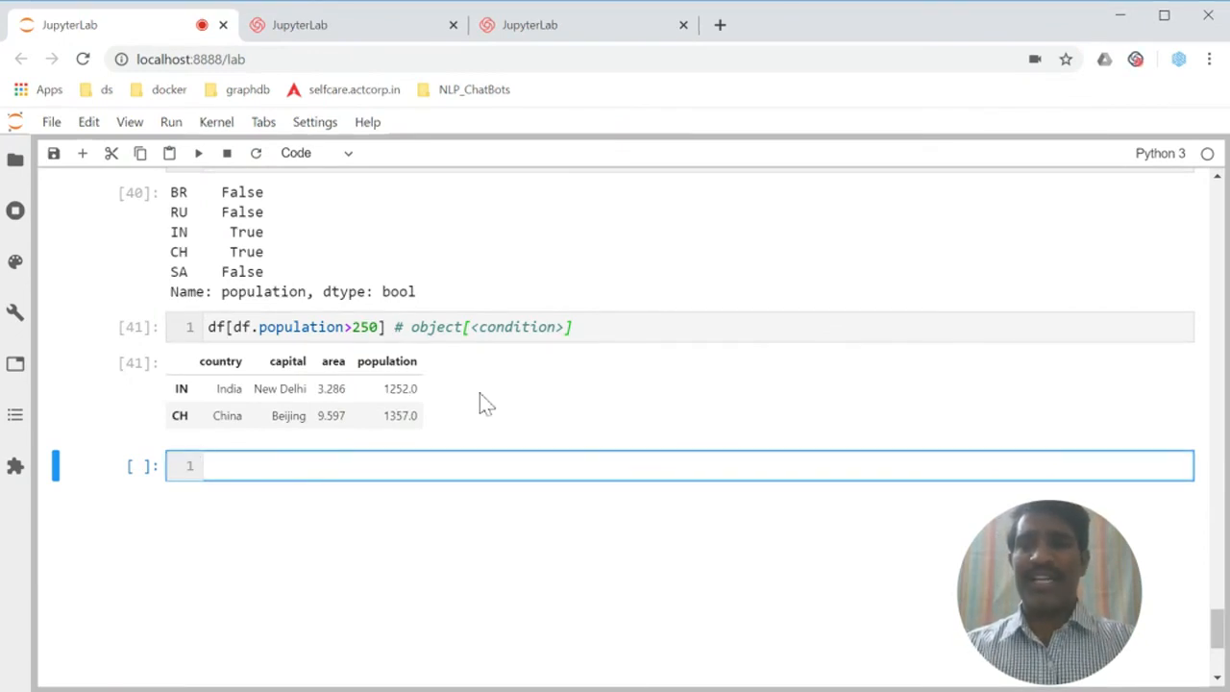
{"action": "scroll", "scroll_direction": "up", "scroll_amount": 3}
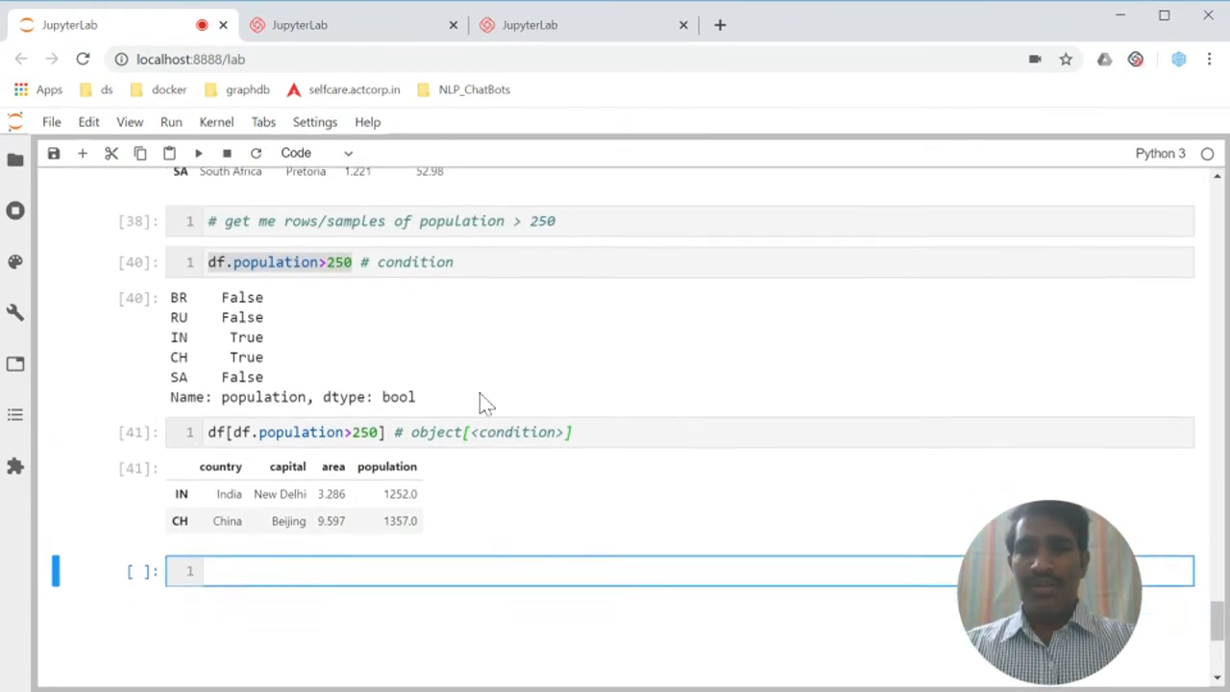
{"action": "scroll", "scroll_direction": "up", "scroll_amount": 3}
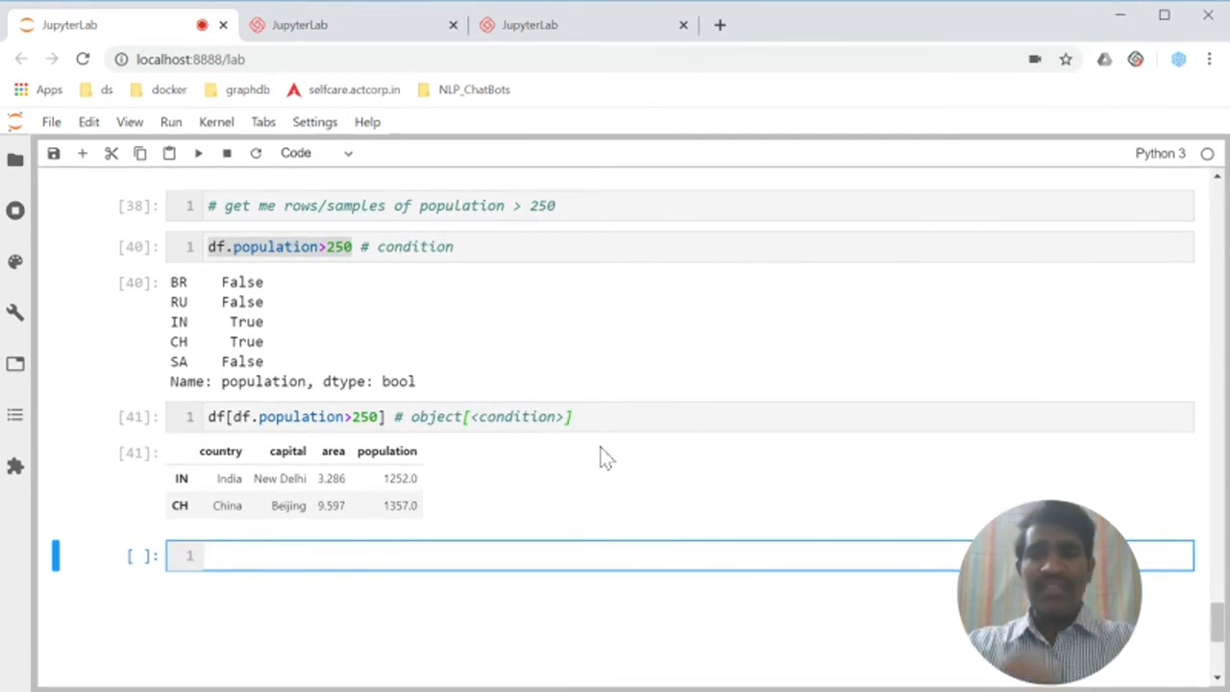